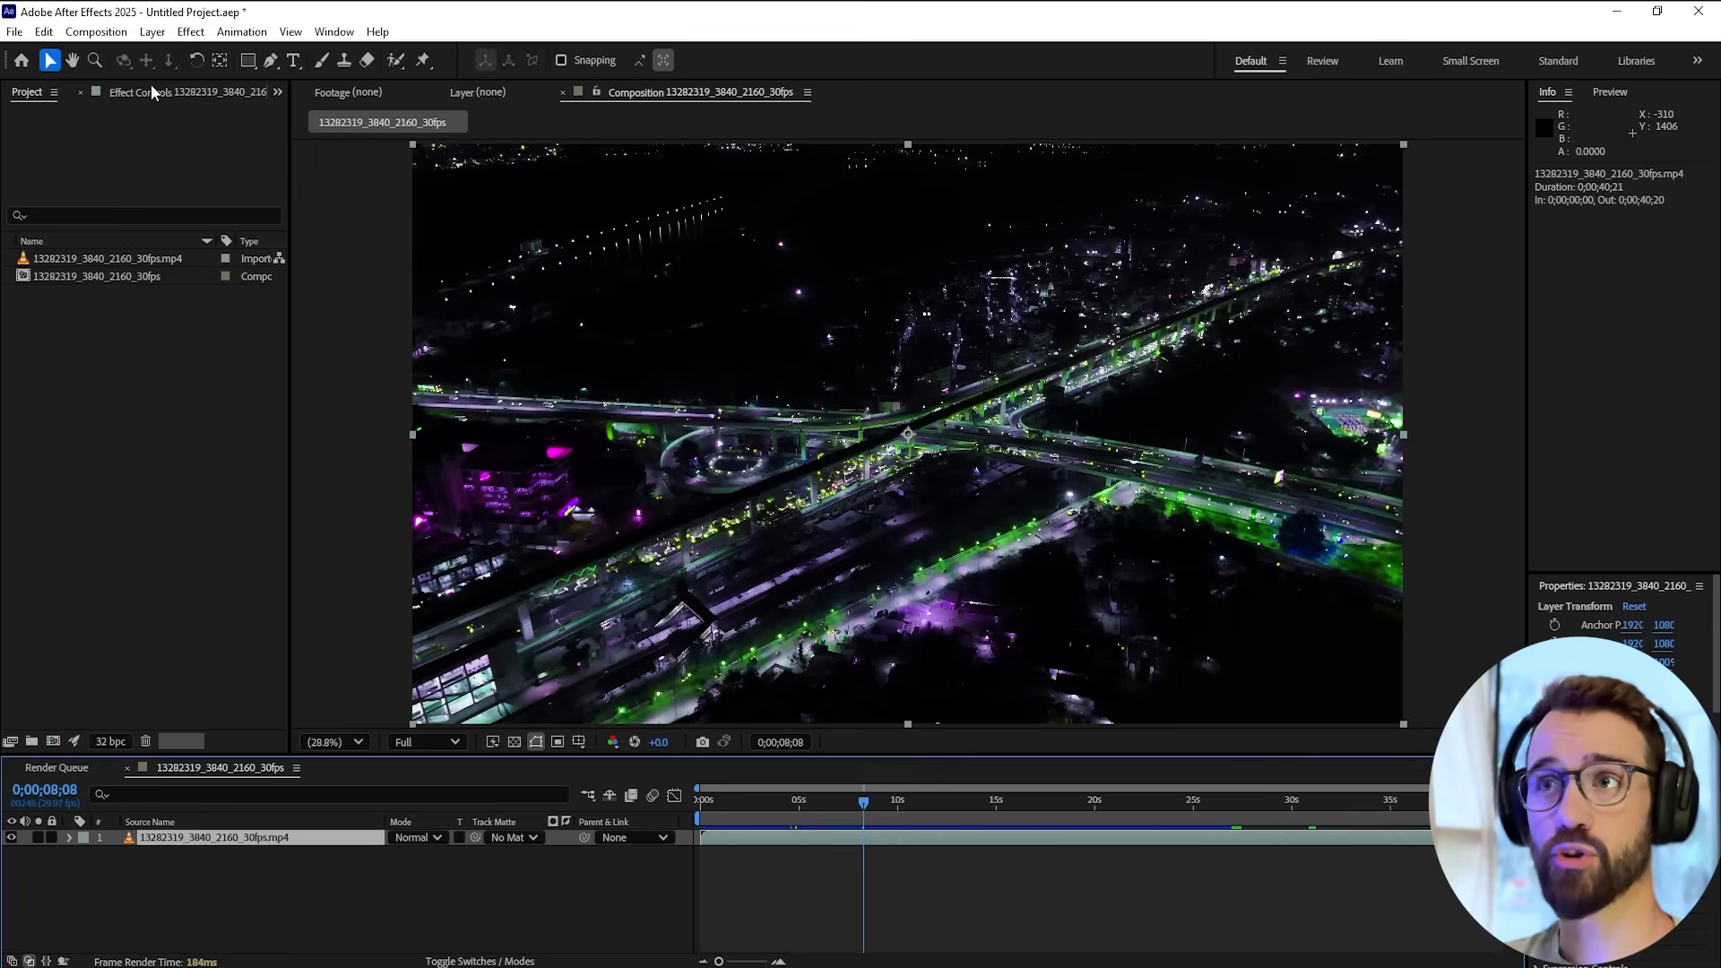
Review the city layer's Curves and Hue/Saturation effects, then show the Layer commands
click(131, 92)
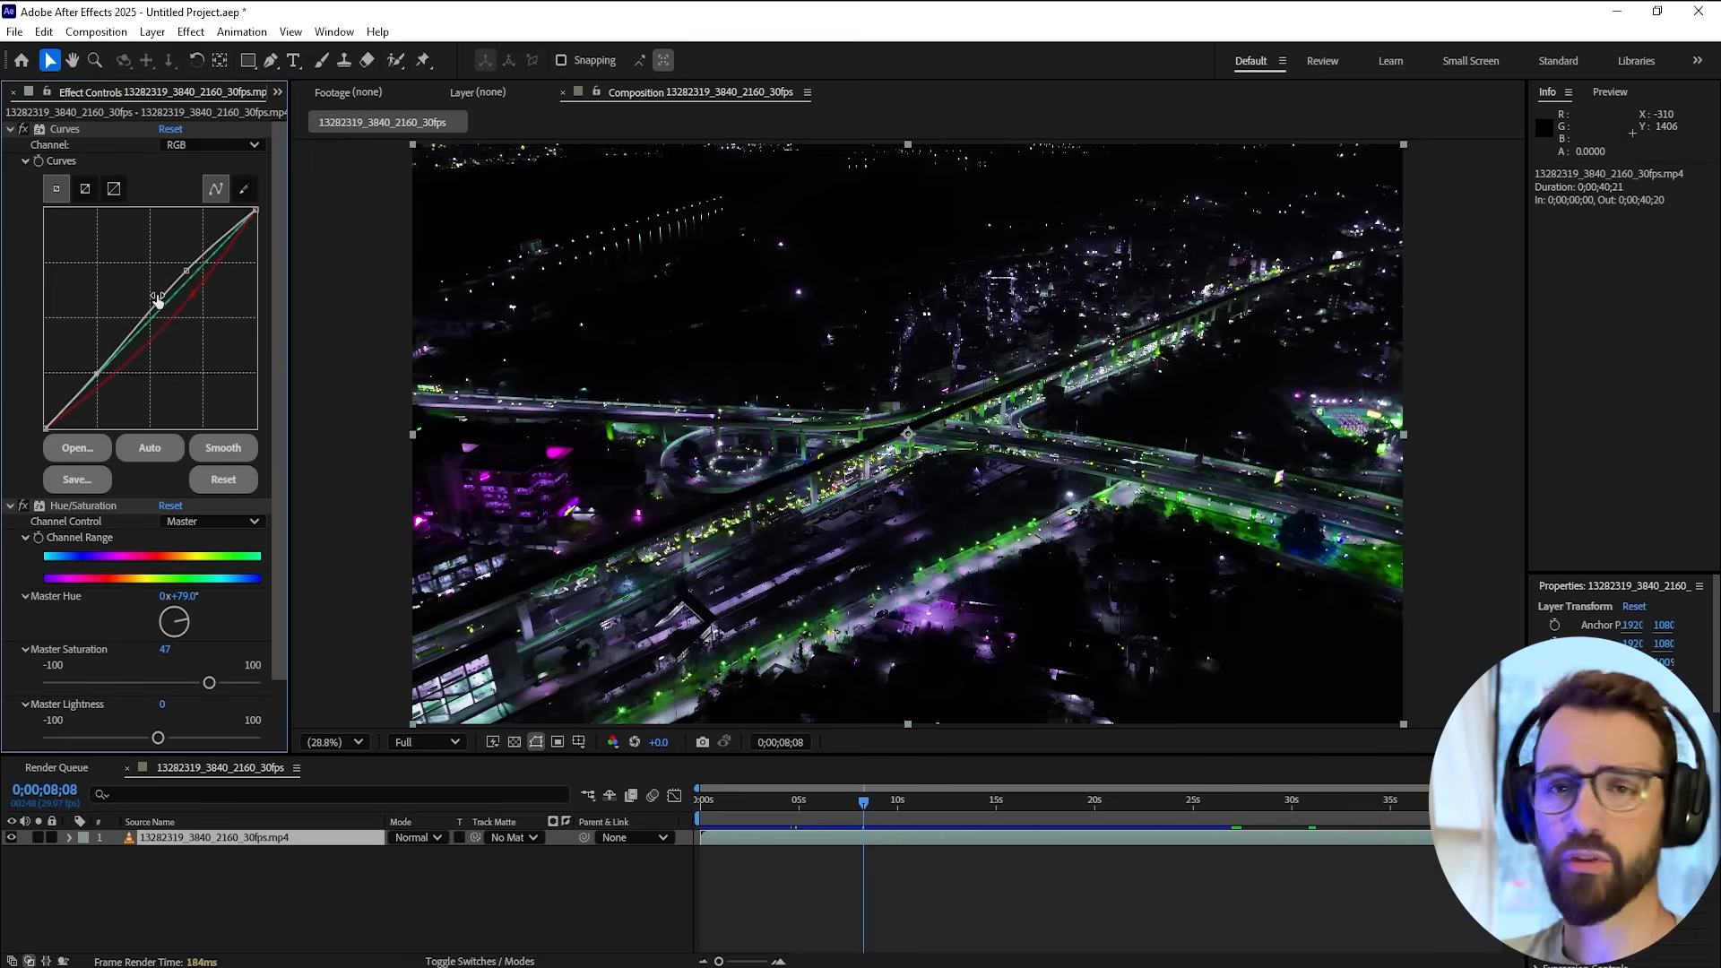
mouse_move(160, 36)
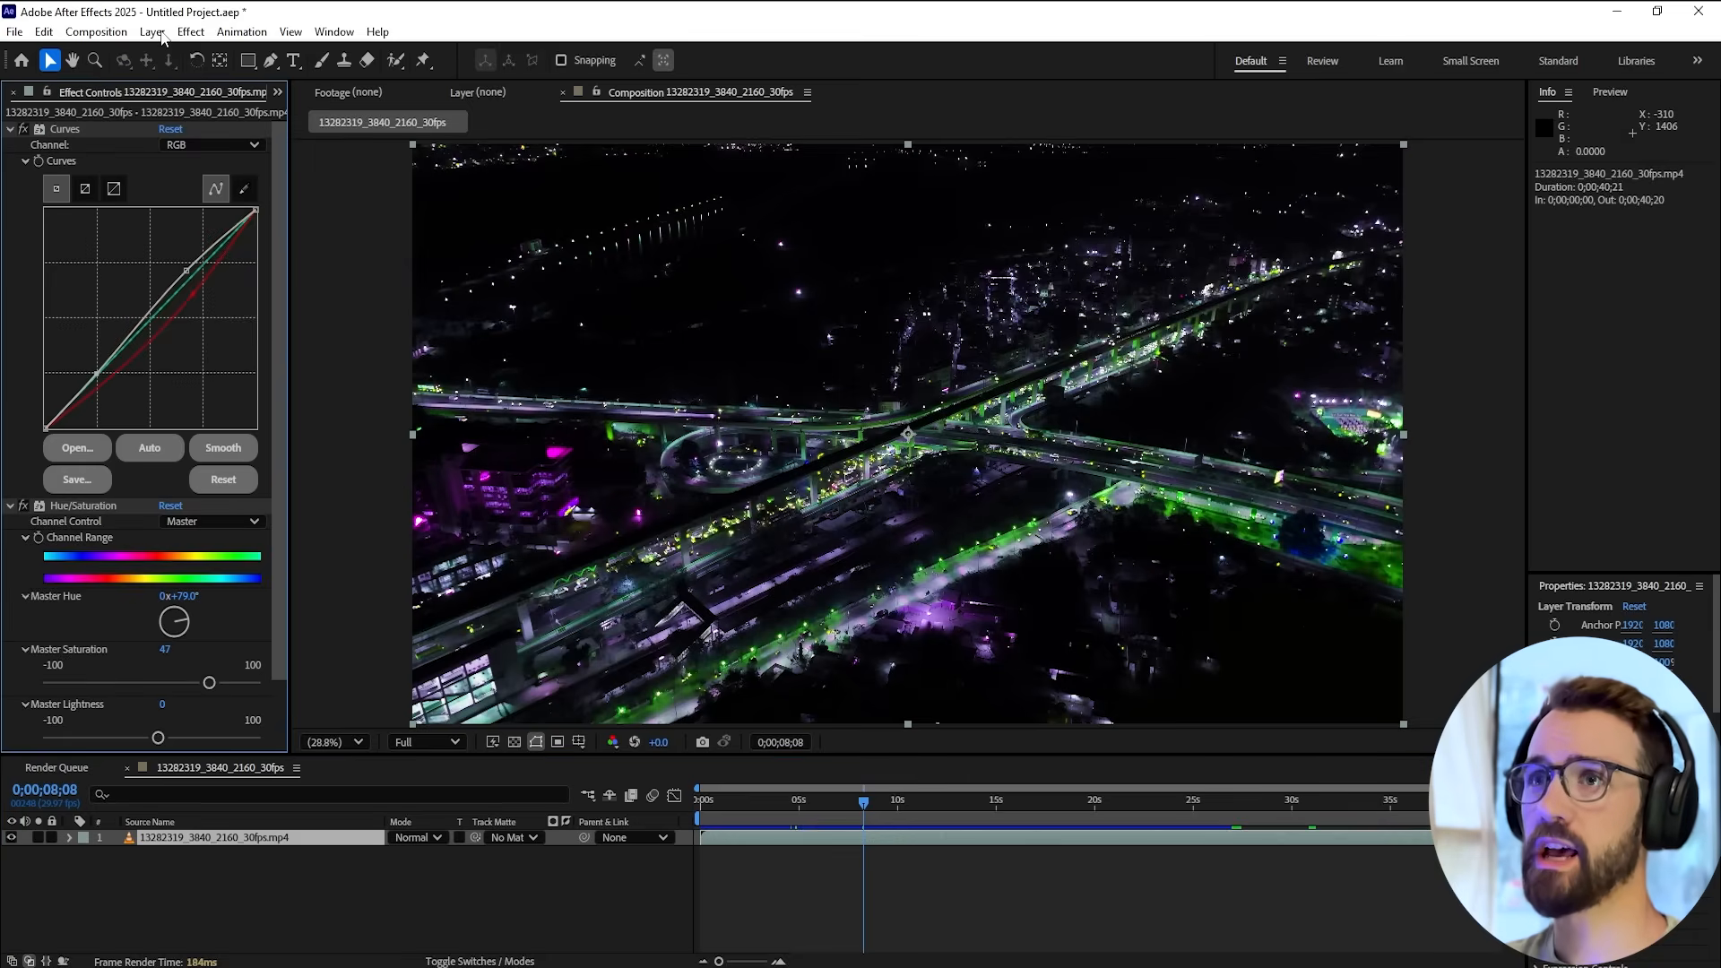
click(150, 30)
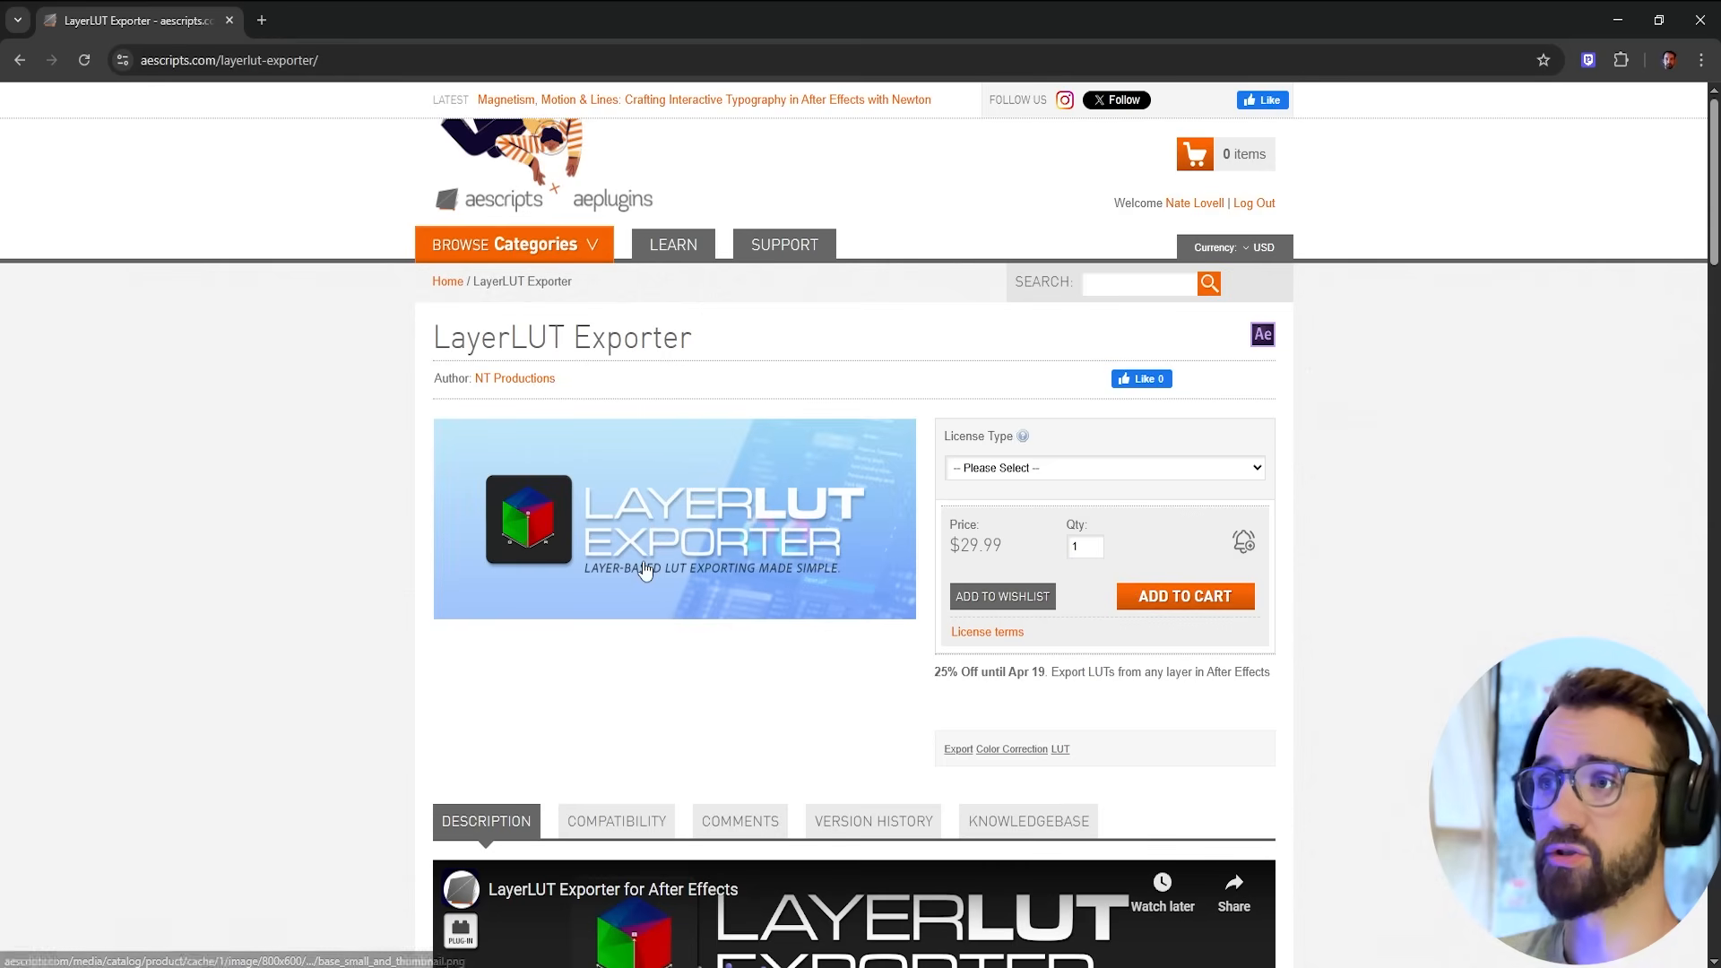
mouse_move(631, 701)
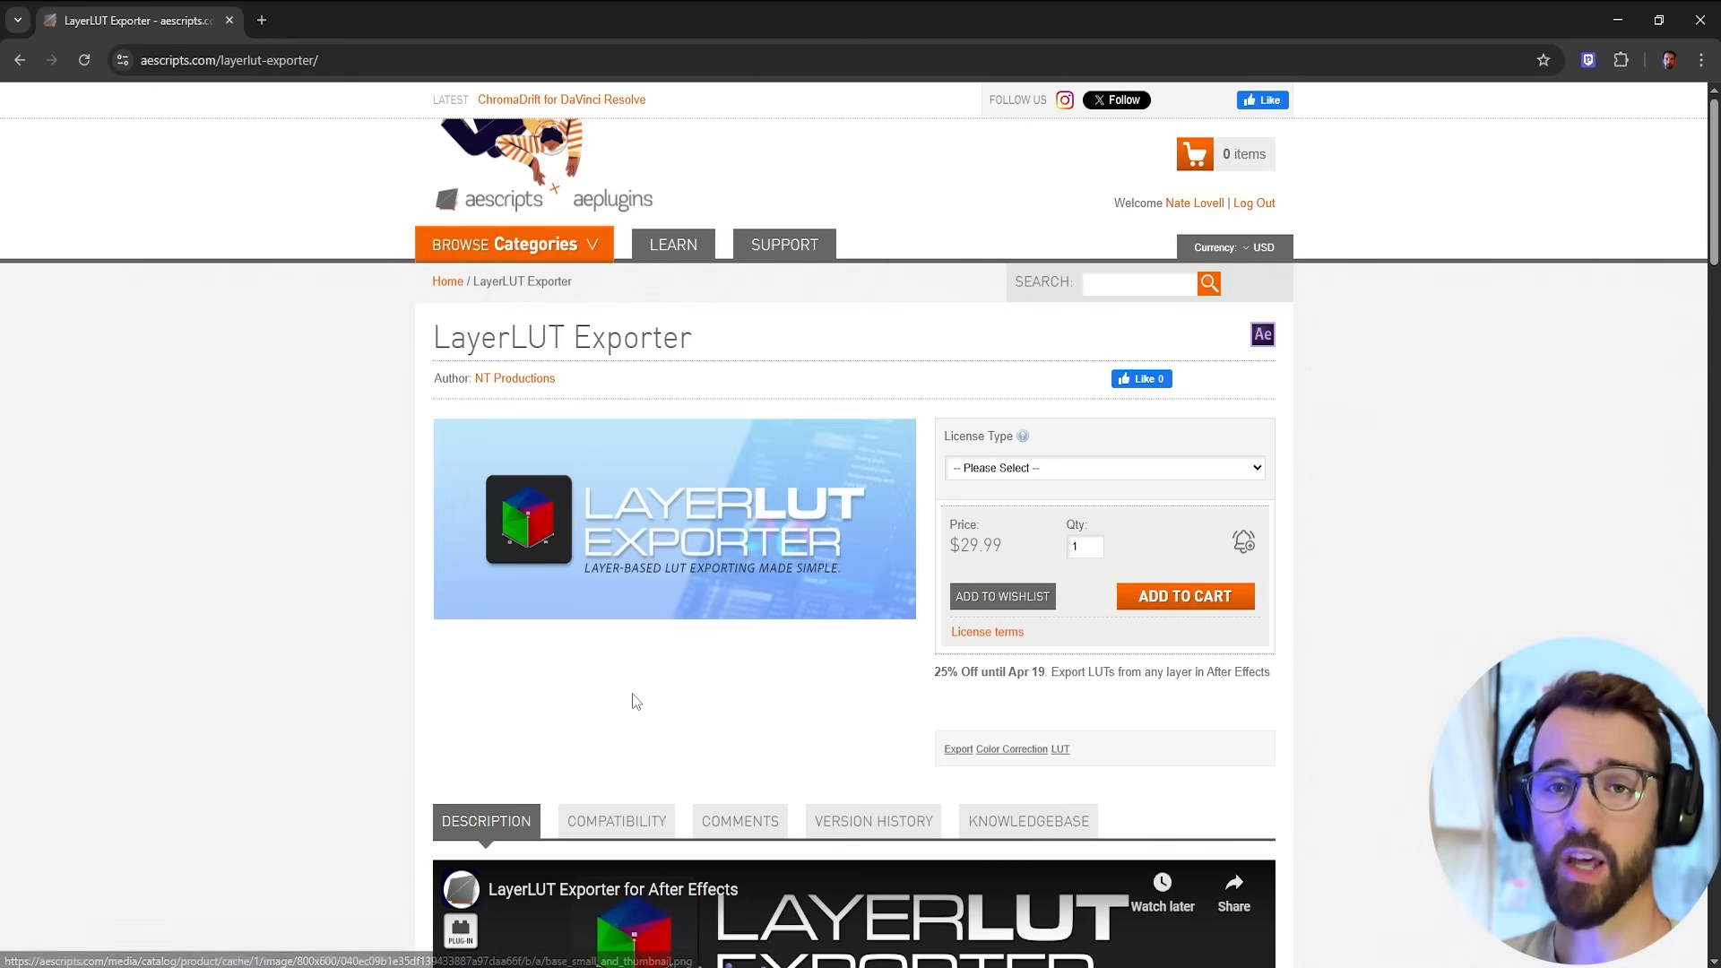
Scroll down the LayerLUT Exporter product page toward its description
scroll(down, 3)
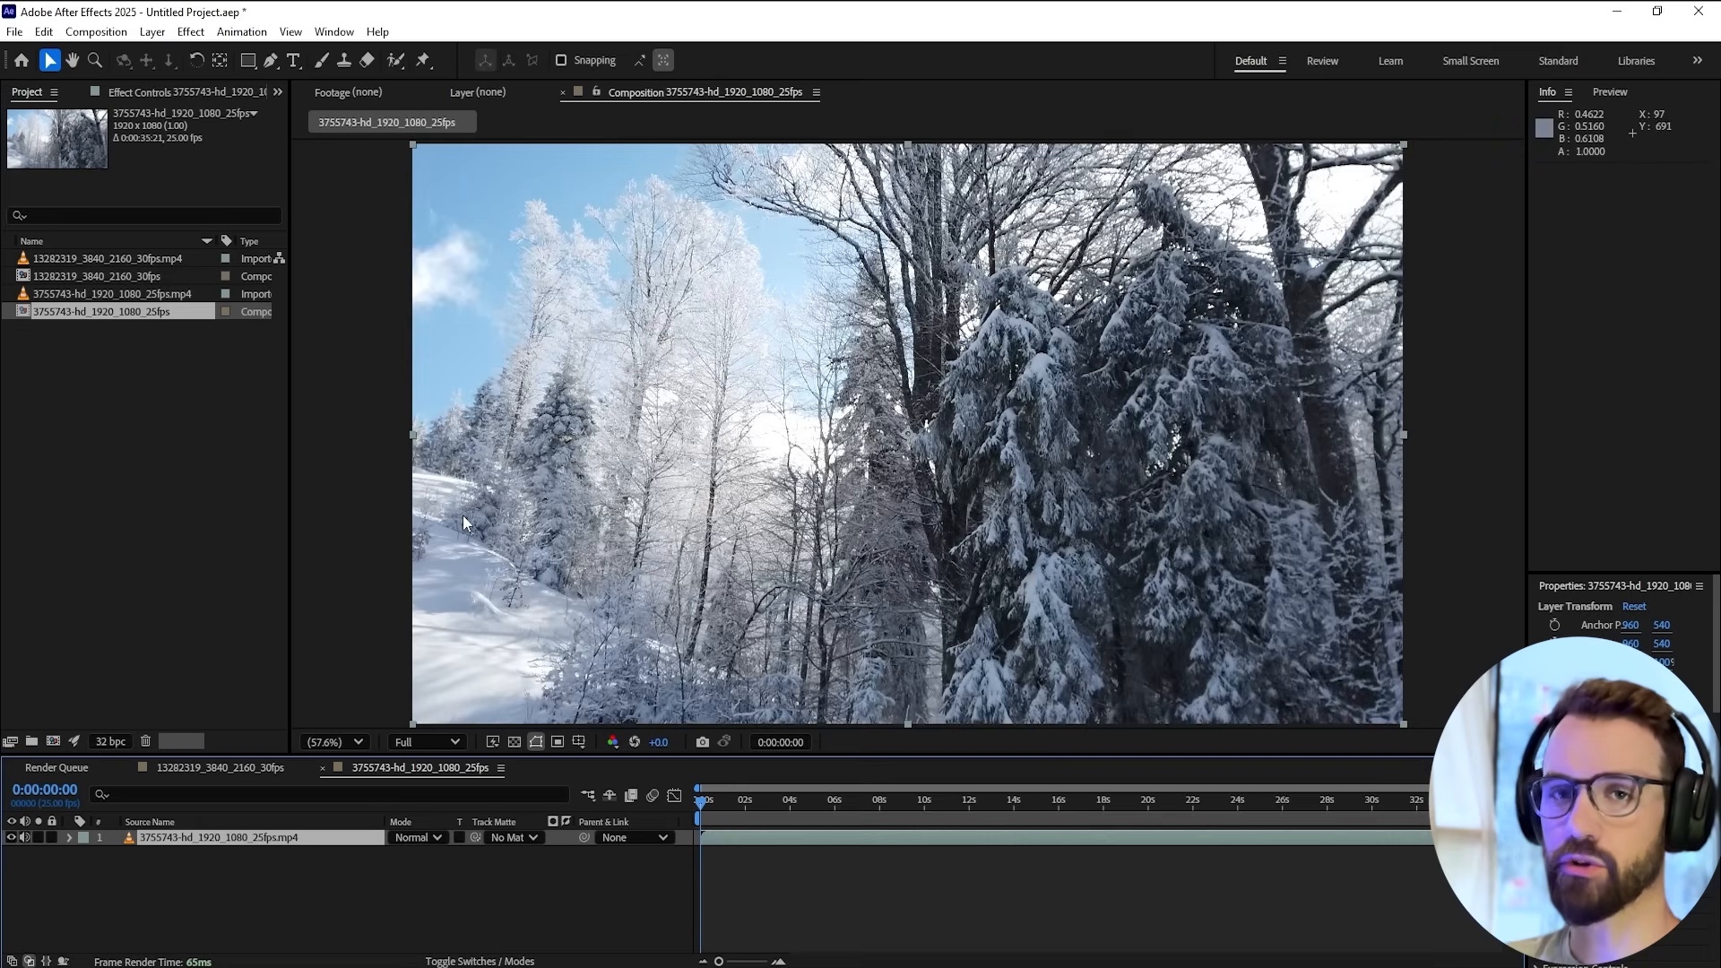
mouse_move(395, 610)
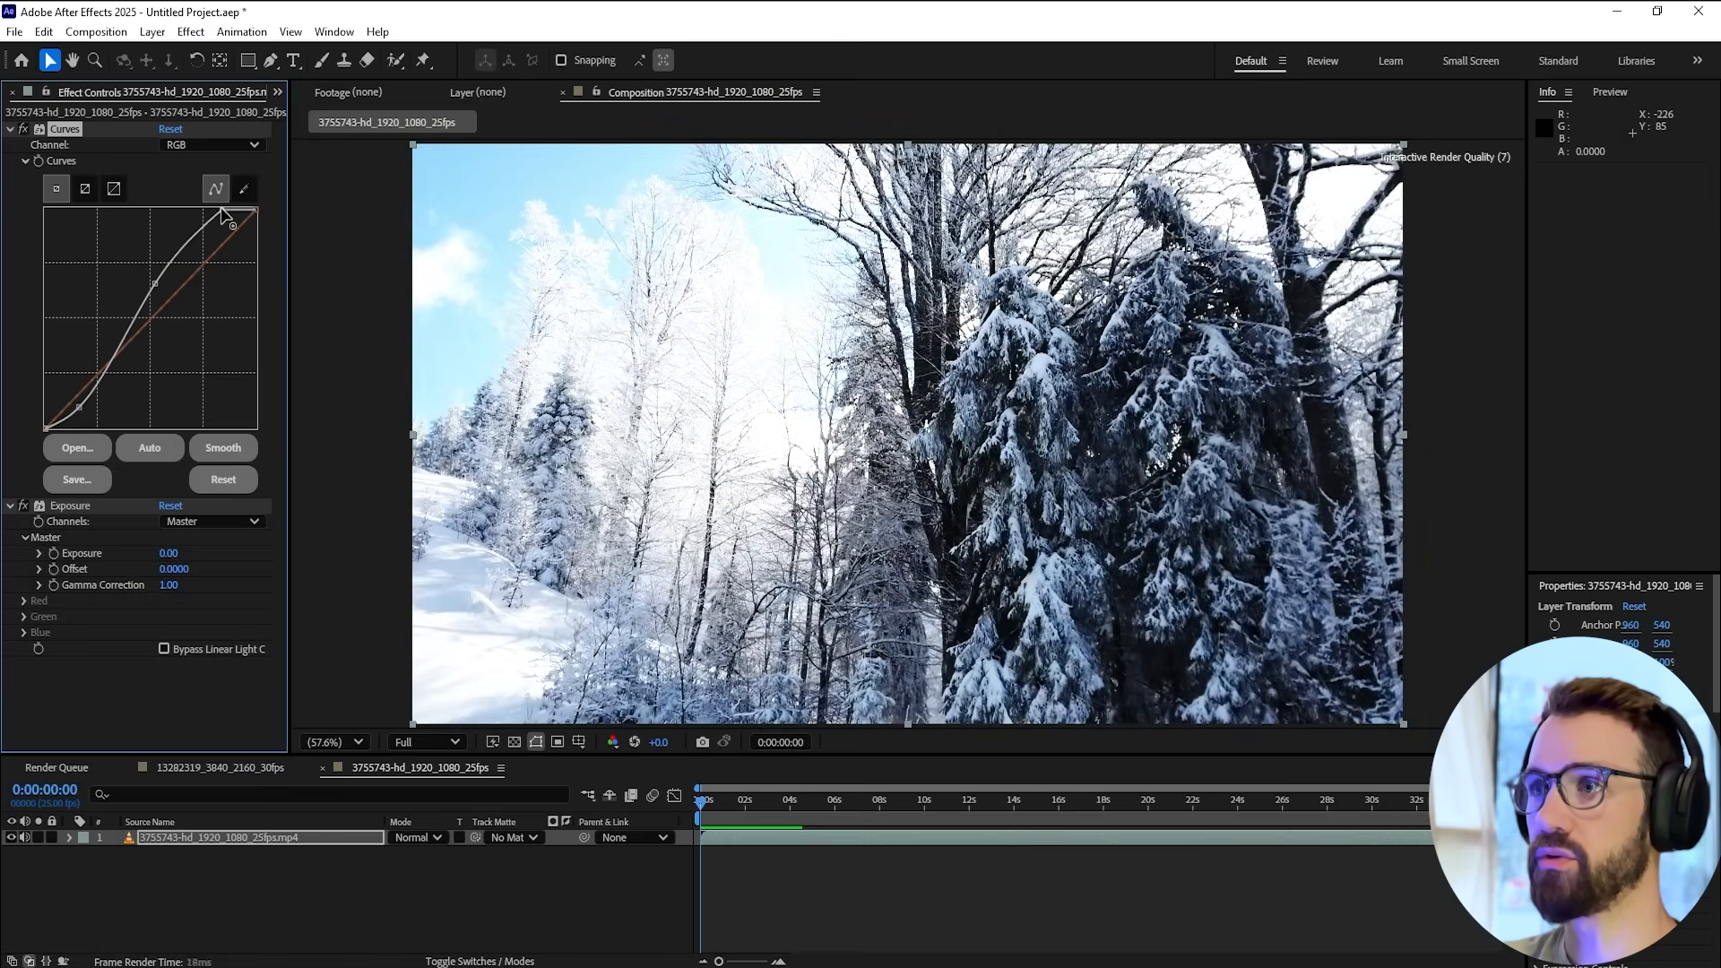
Steepen the RGB curve, pull the green curve down, and raise Exposure to 0.43
drag(225, 218, 166, 304)
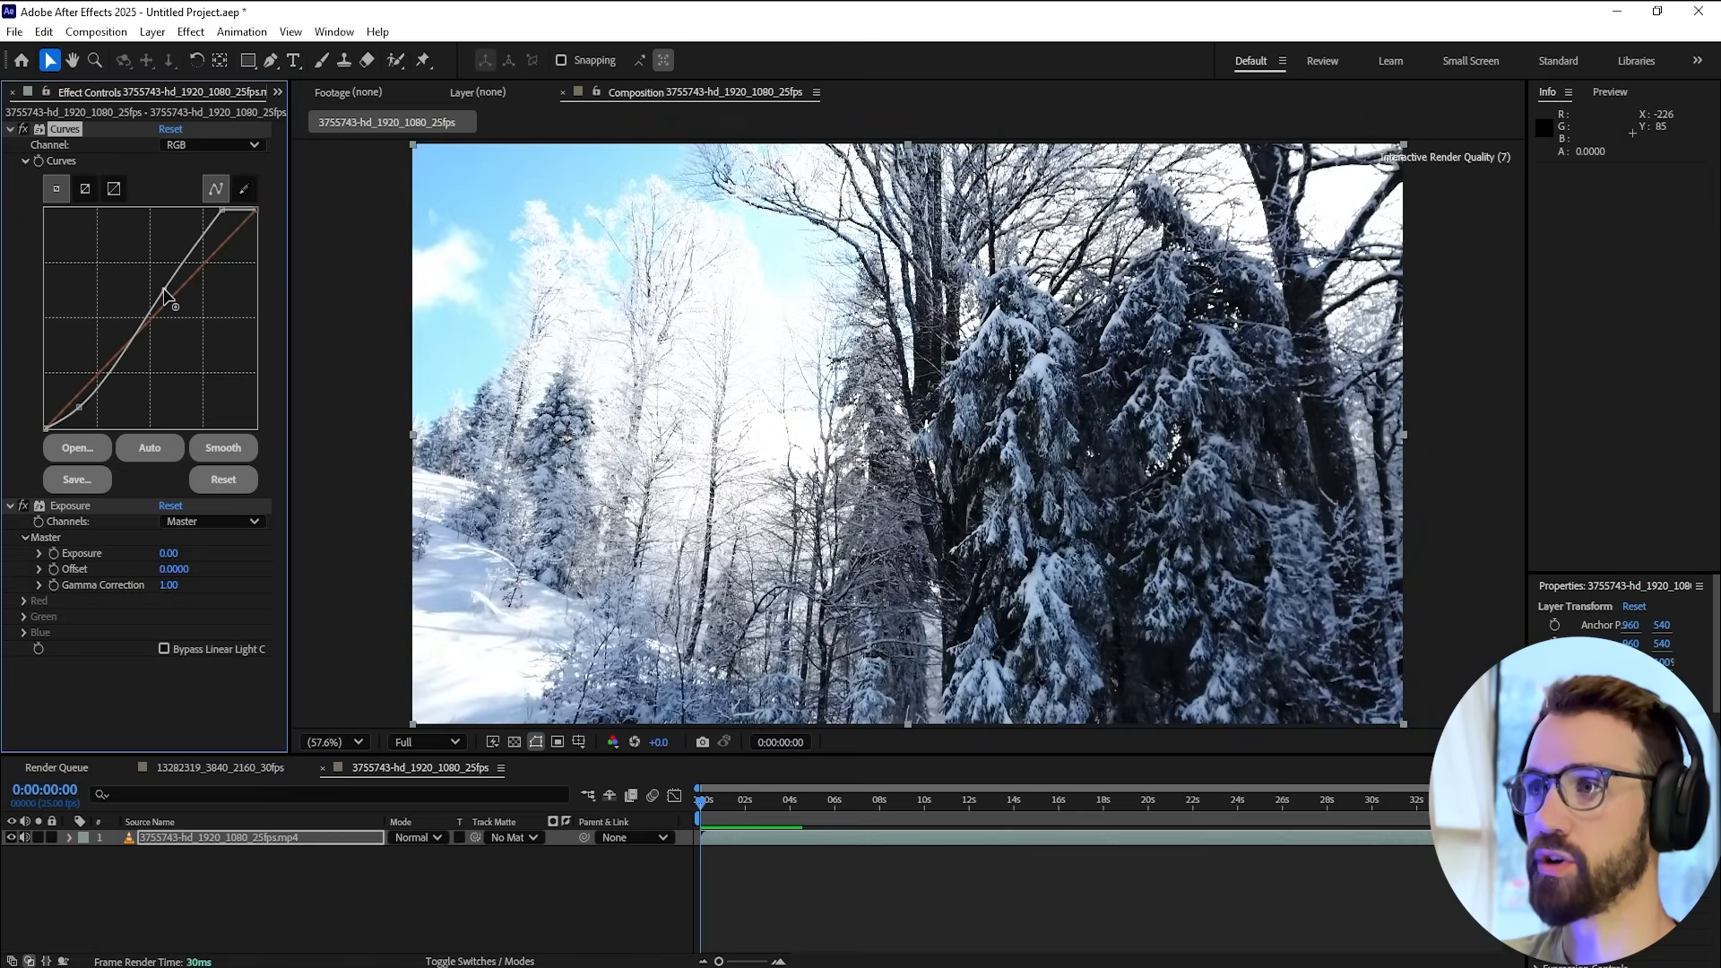
click(213, 143)
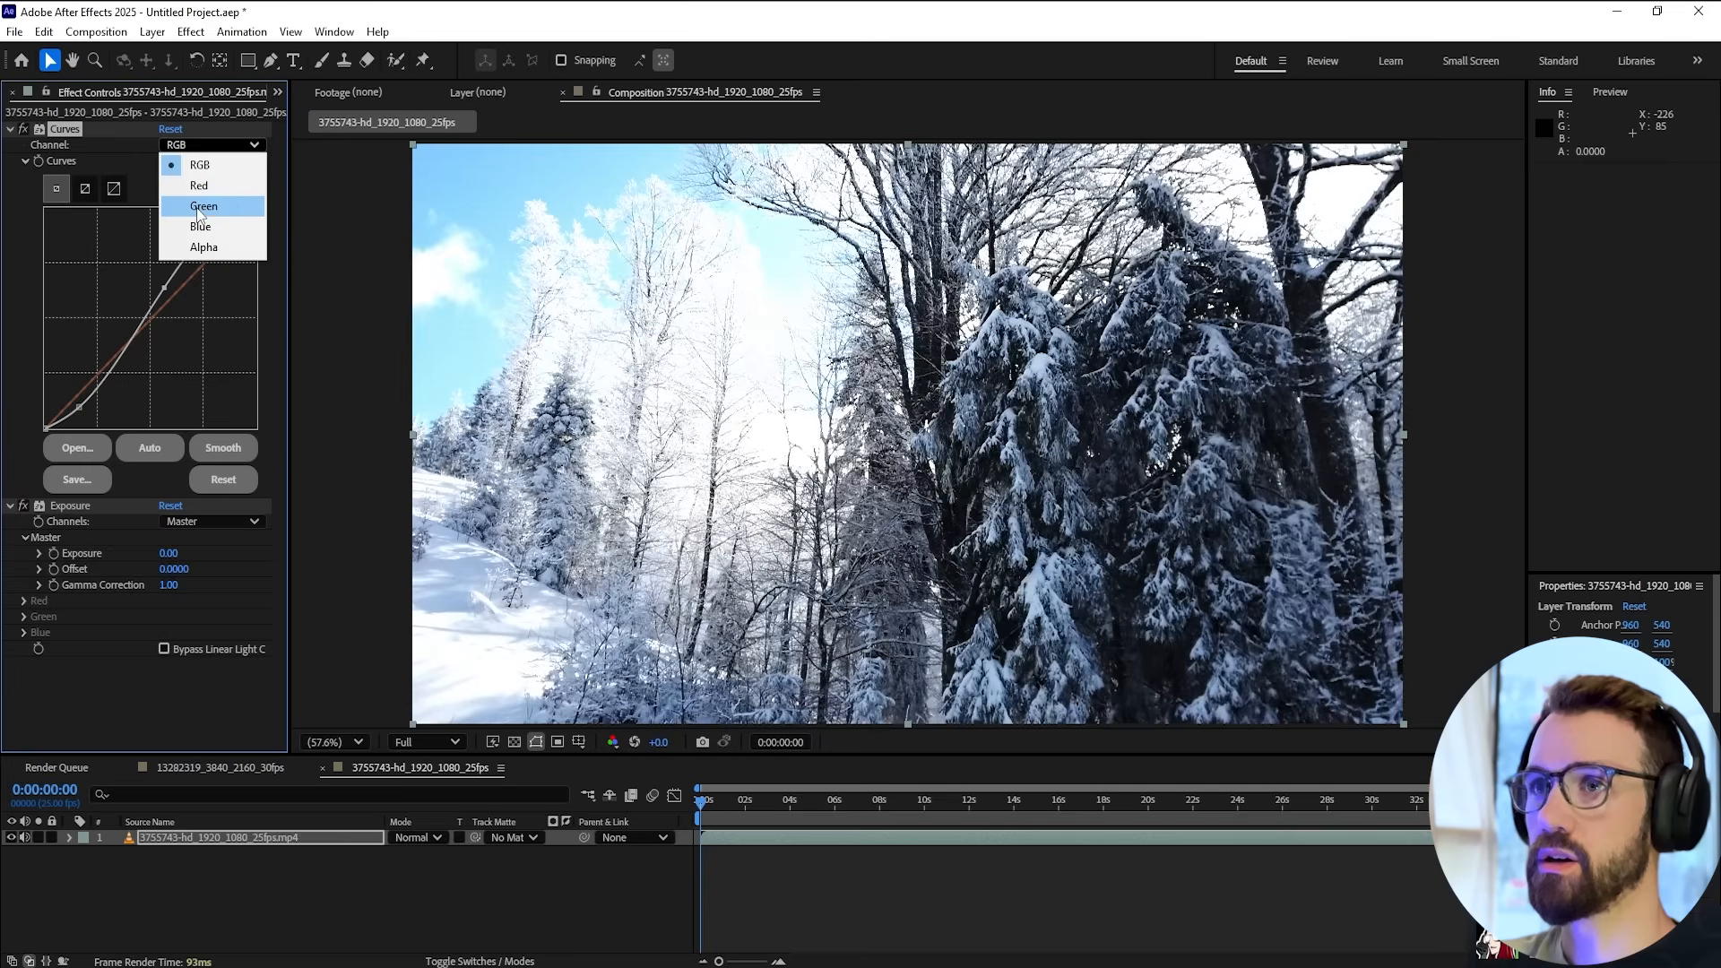
click(202, 206)
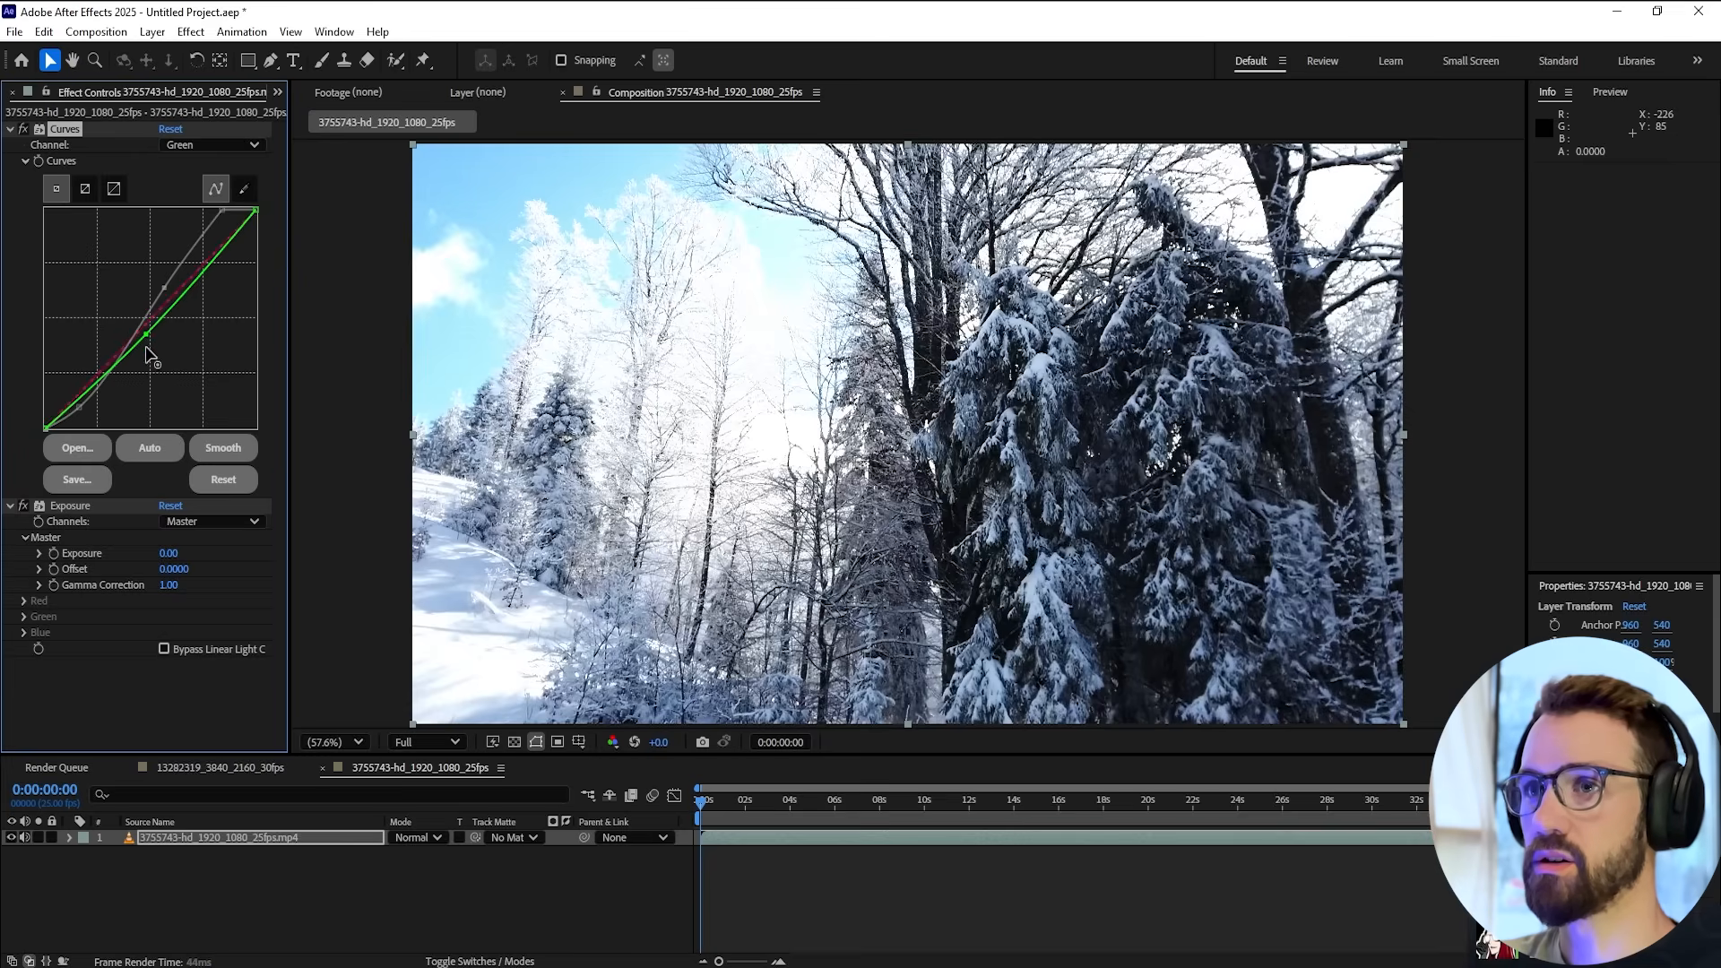
drag(148, 335, 115, 349)
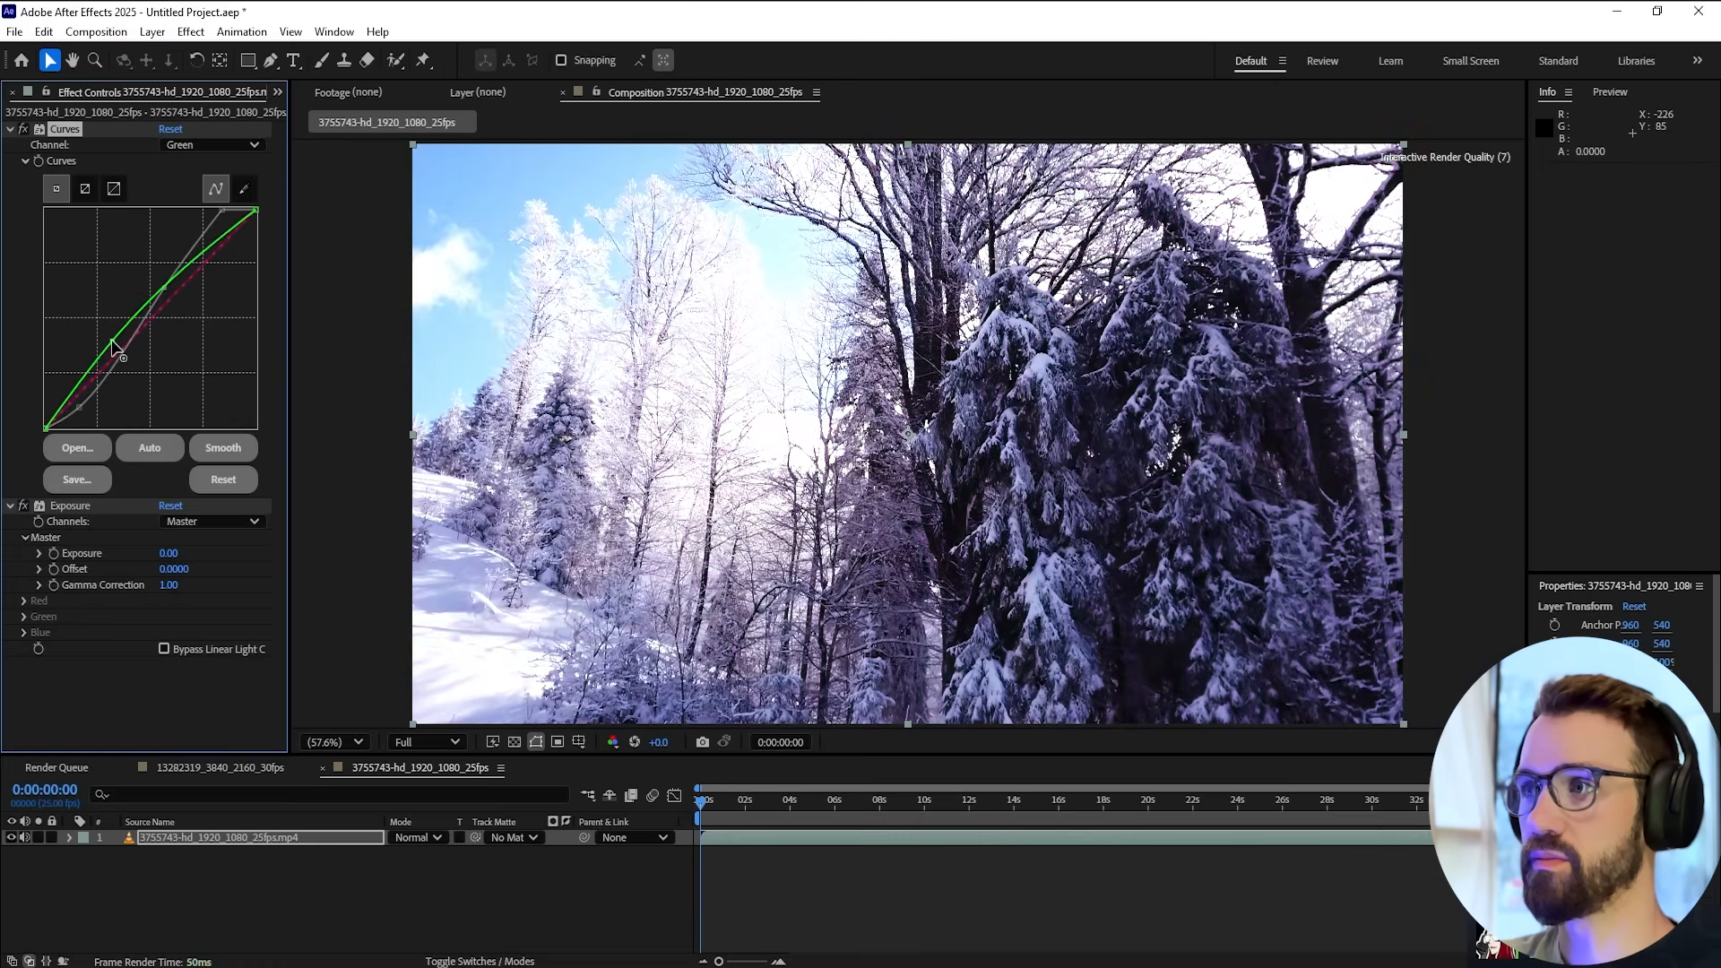
drag(115, 346, 112, 368)
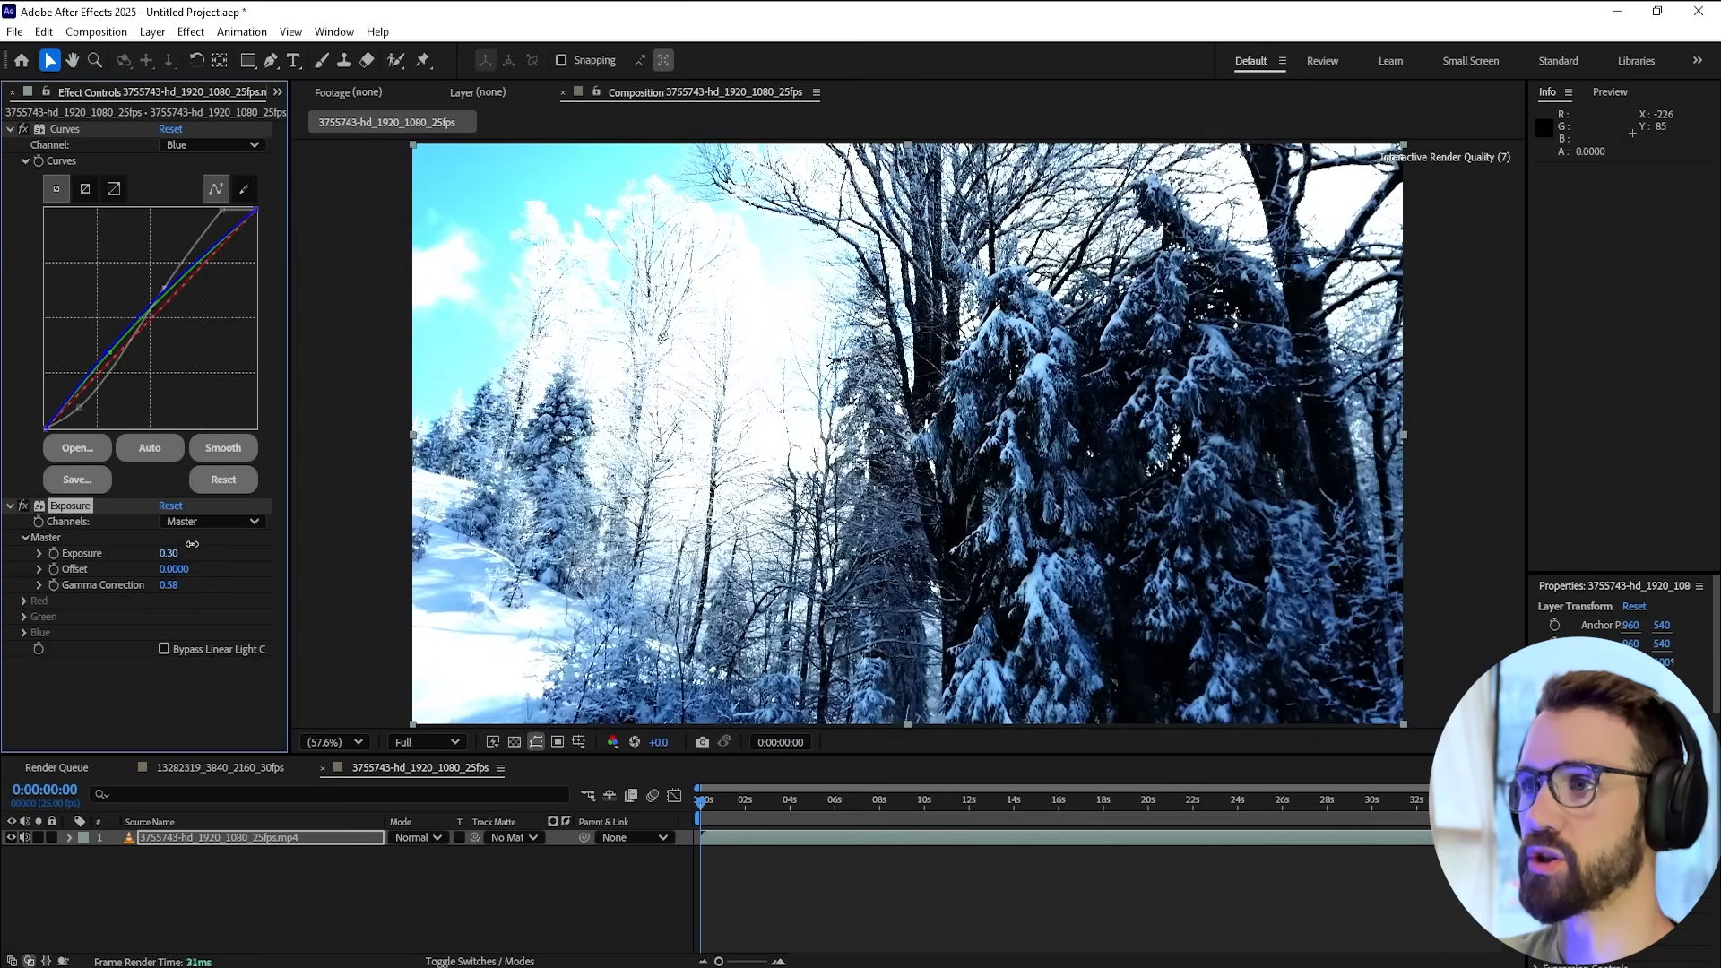
drag(169, 552, 192, 552)
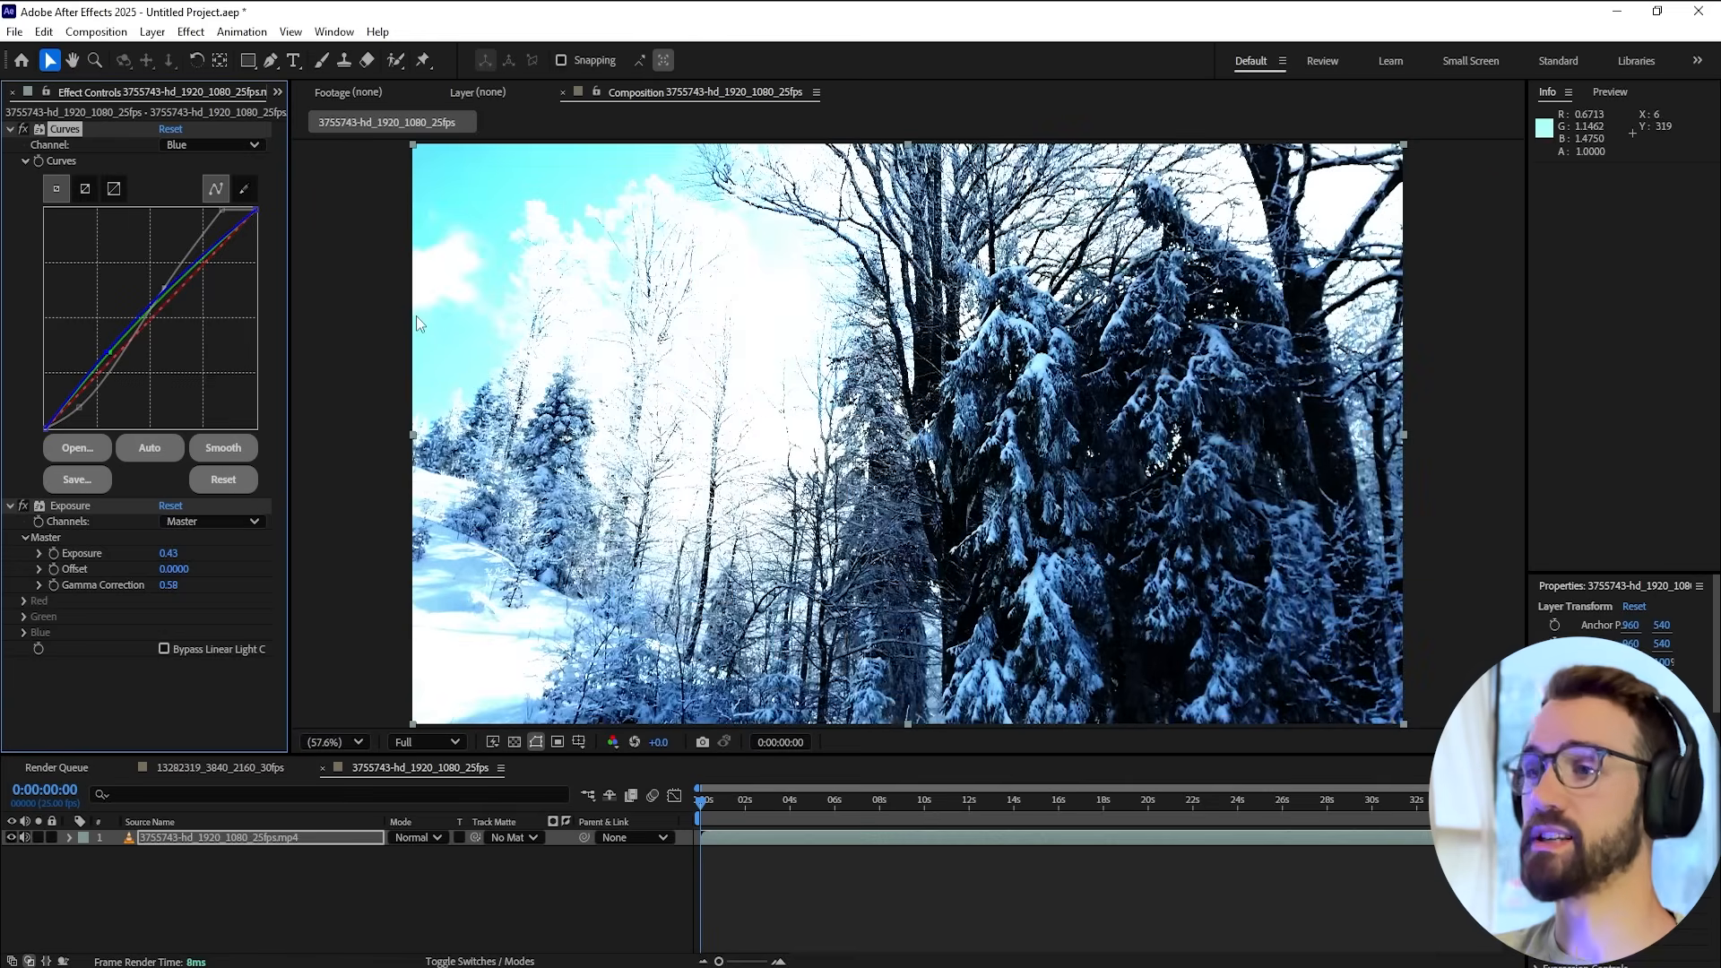
mouse_move(271, 821)
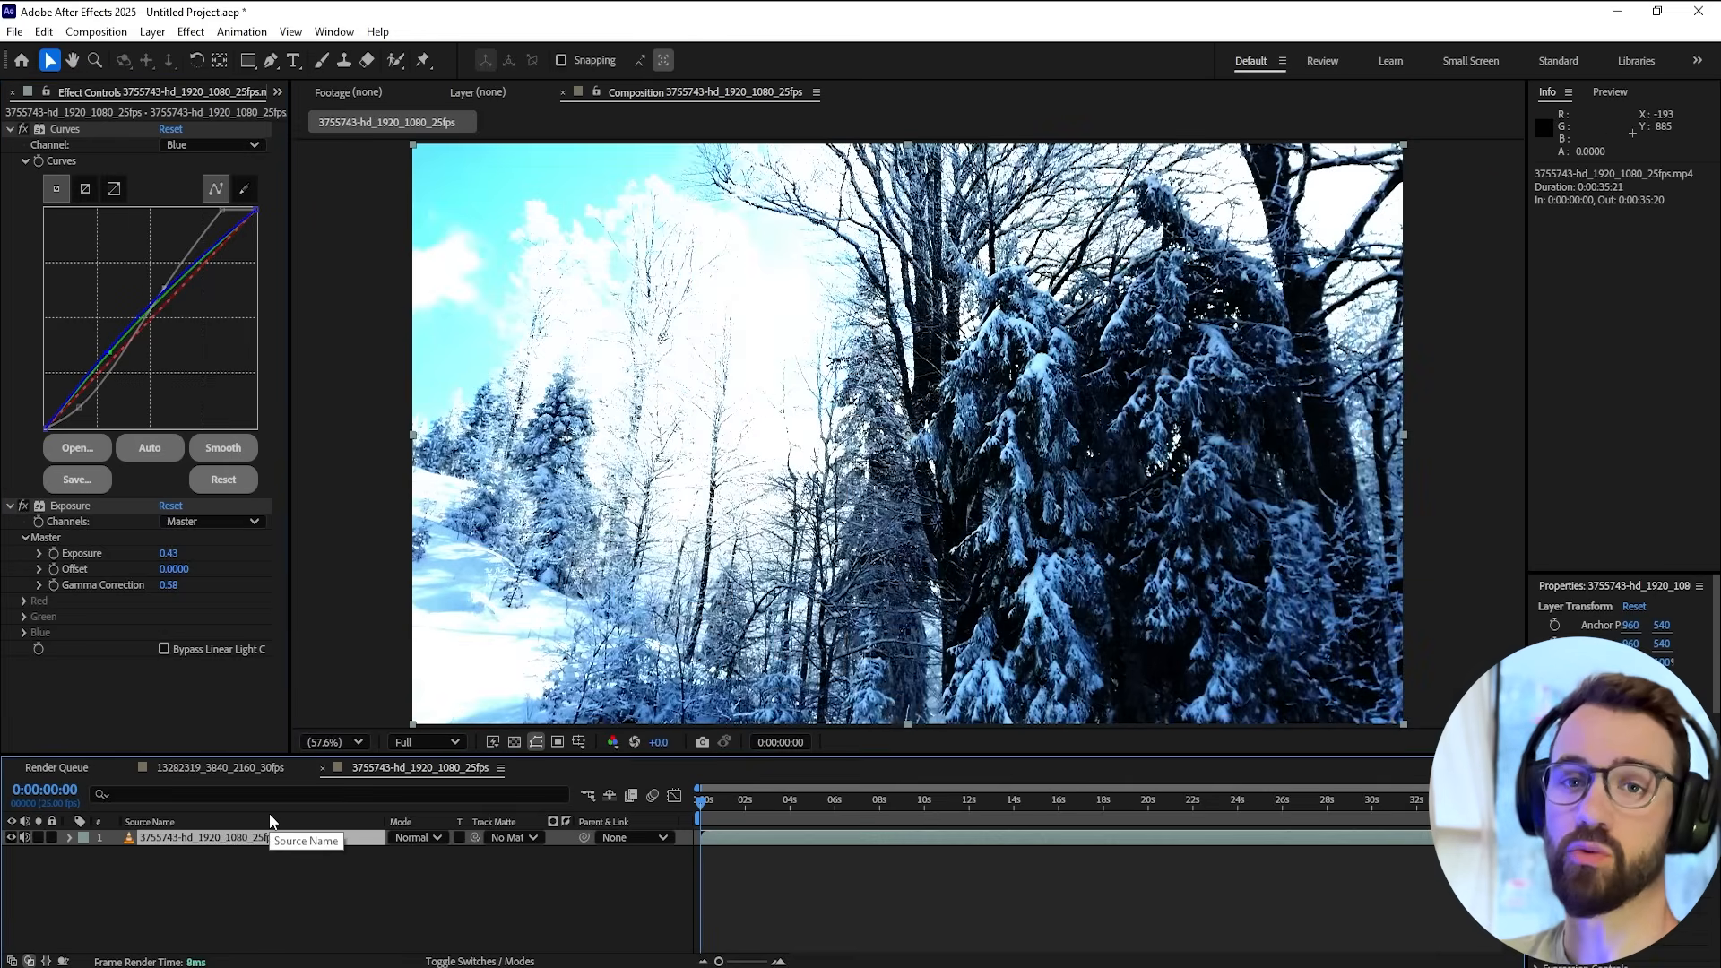
mouse_move(222, 842)
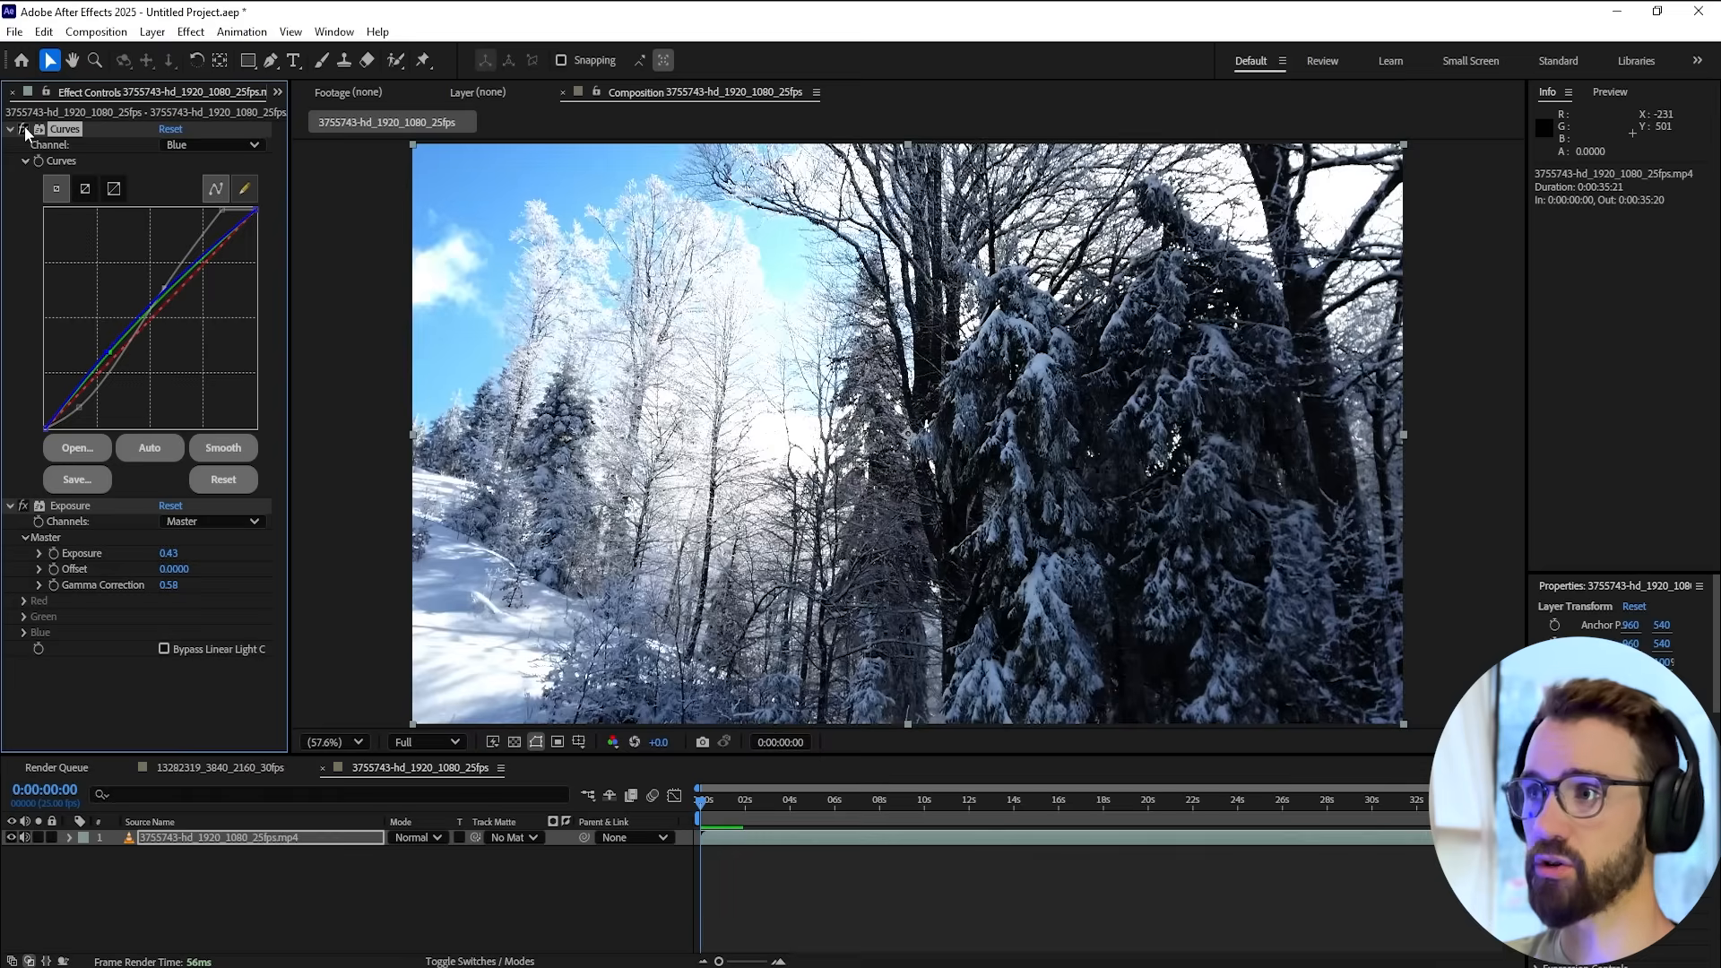
Export the forest grade via Layer > Export LUT as winterForestLUT.cube in the lut location folder
click(151, 30)
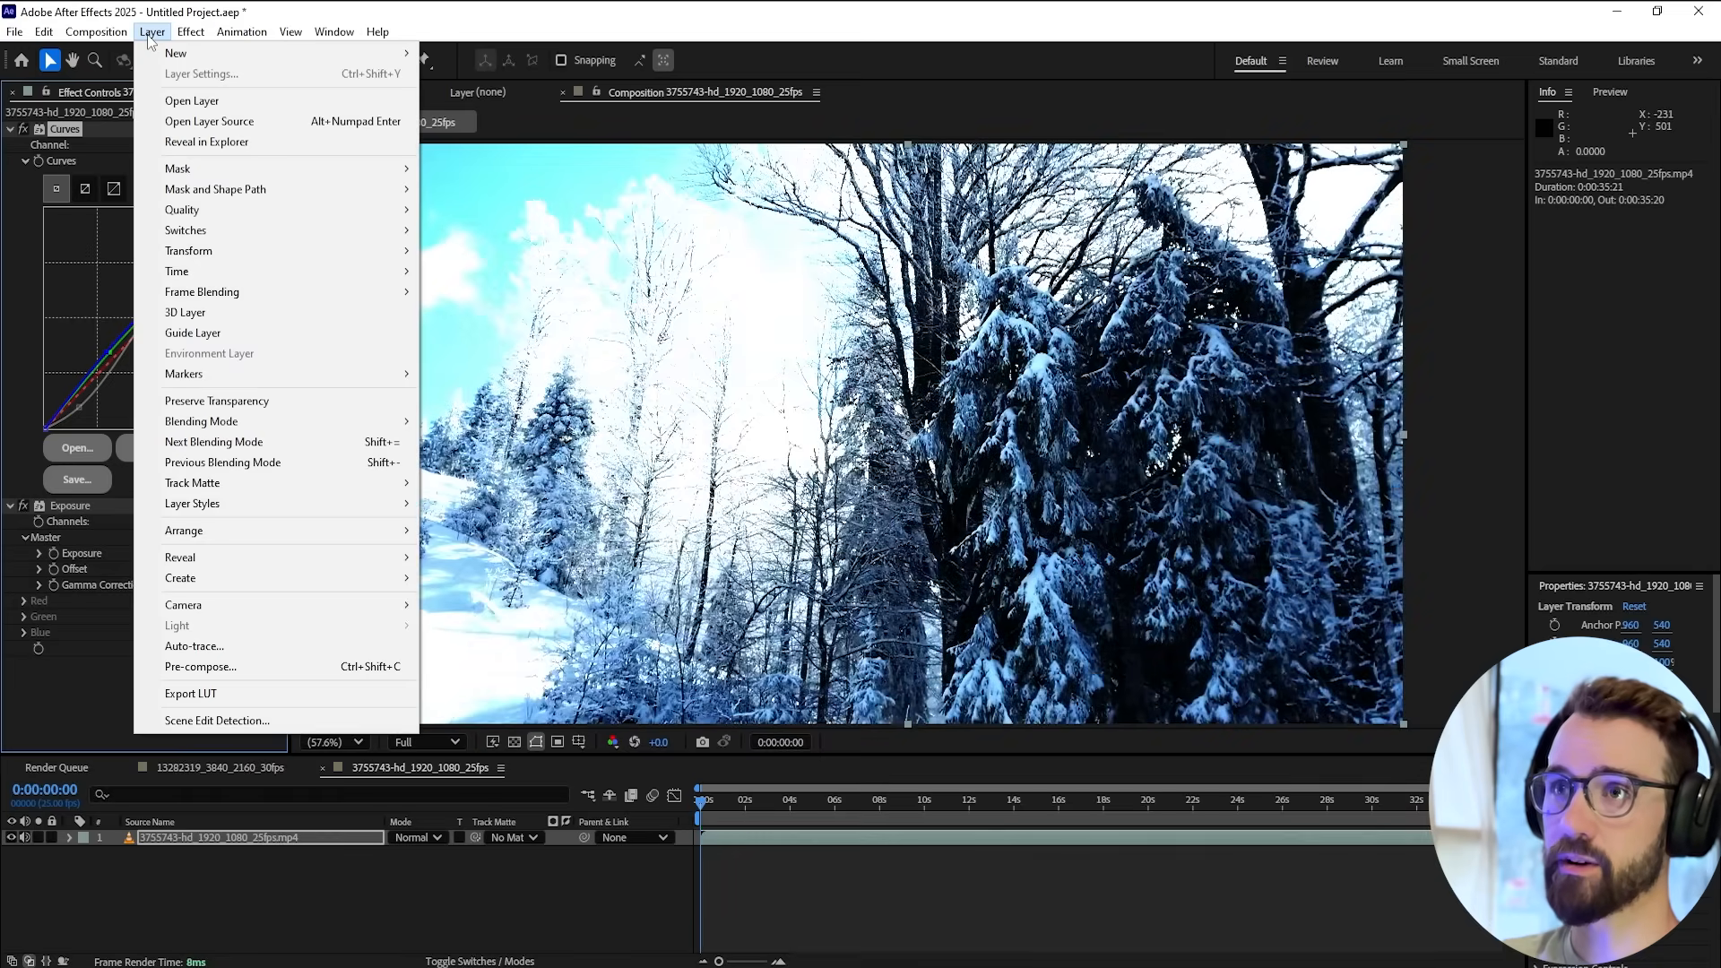
click(190, 692)
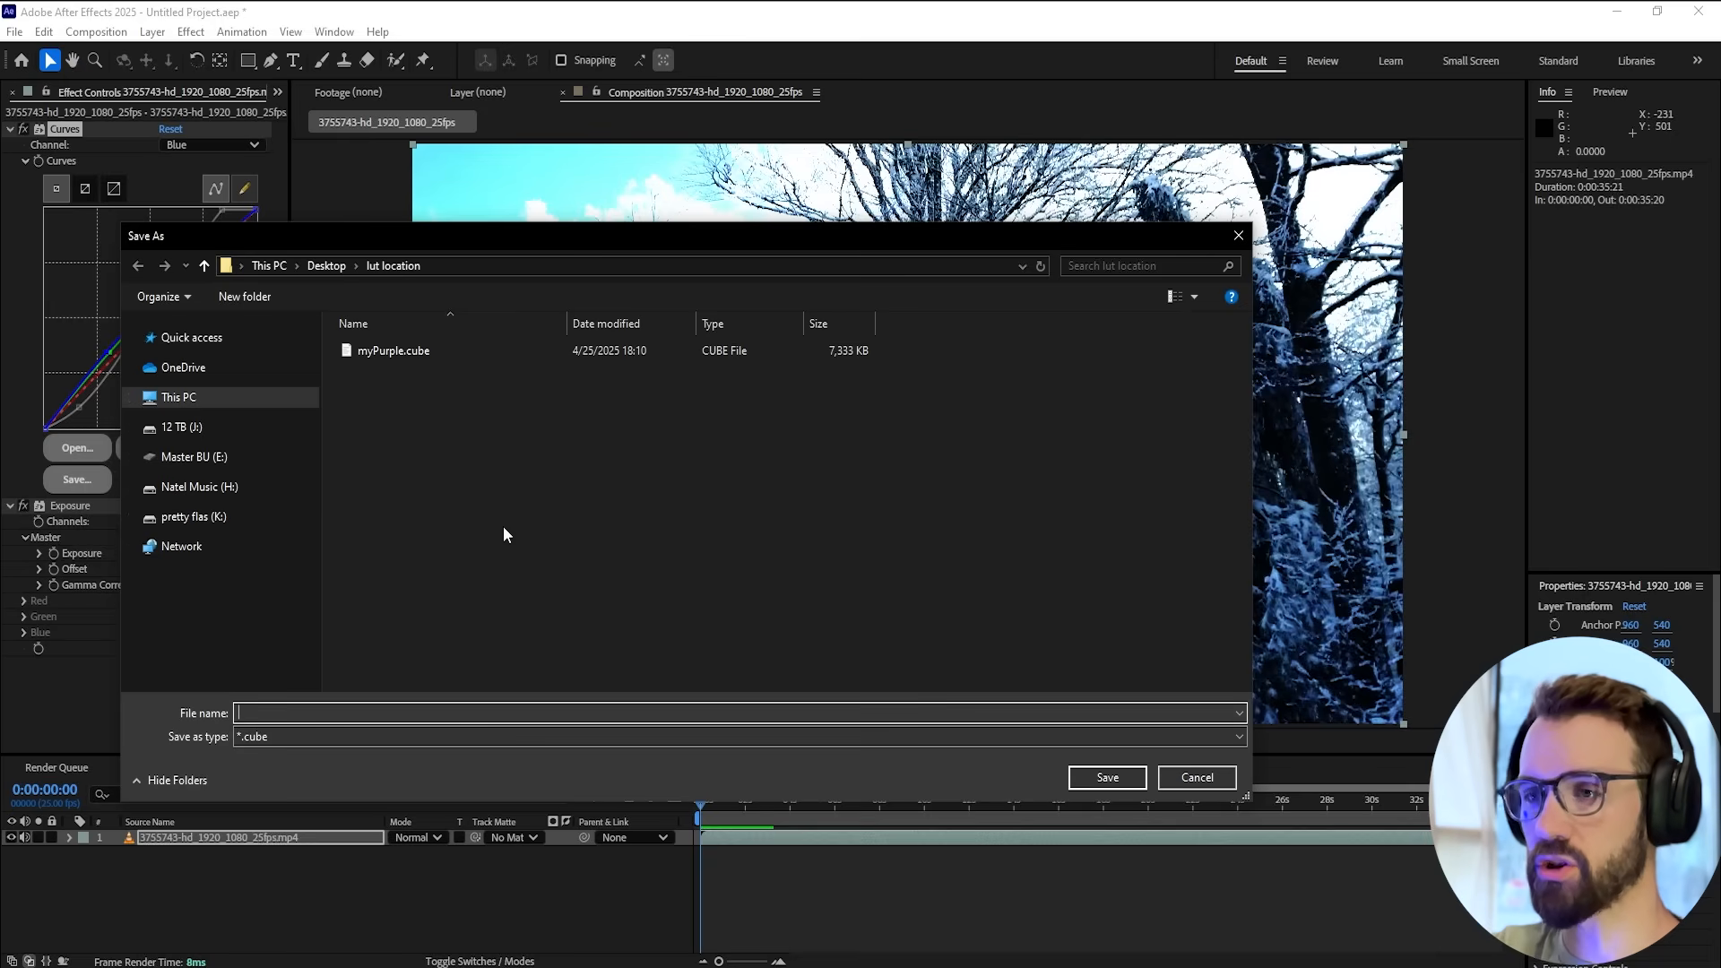
text(forestLUT)
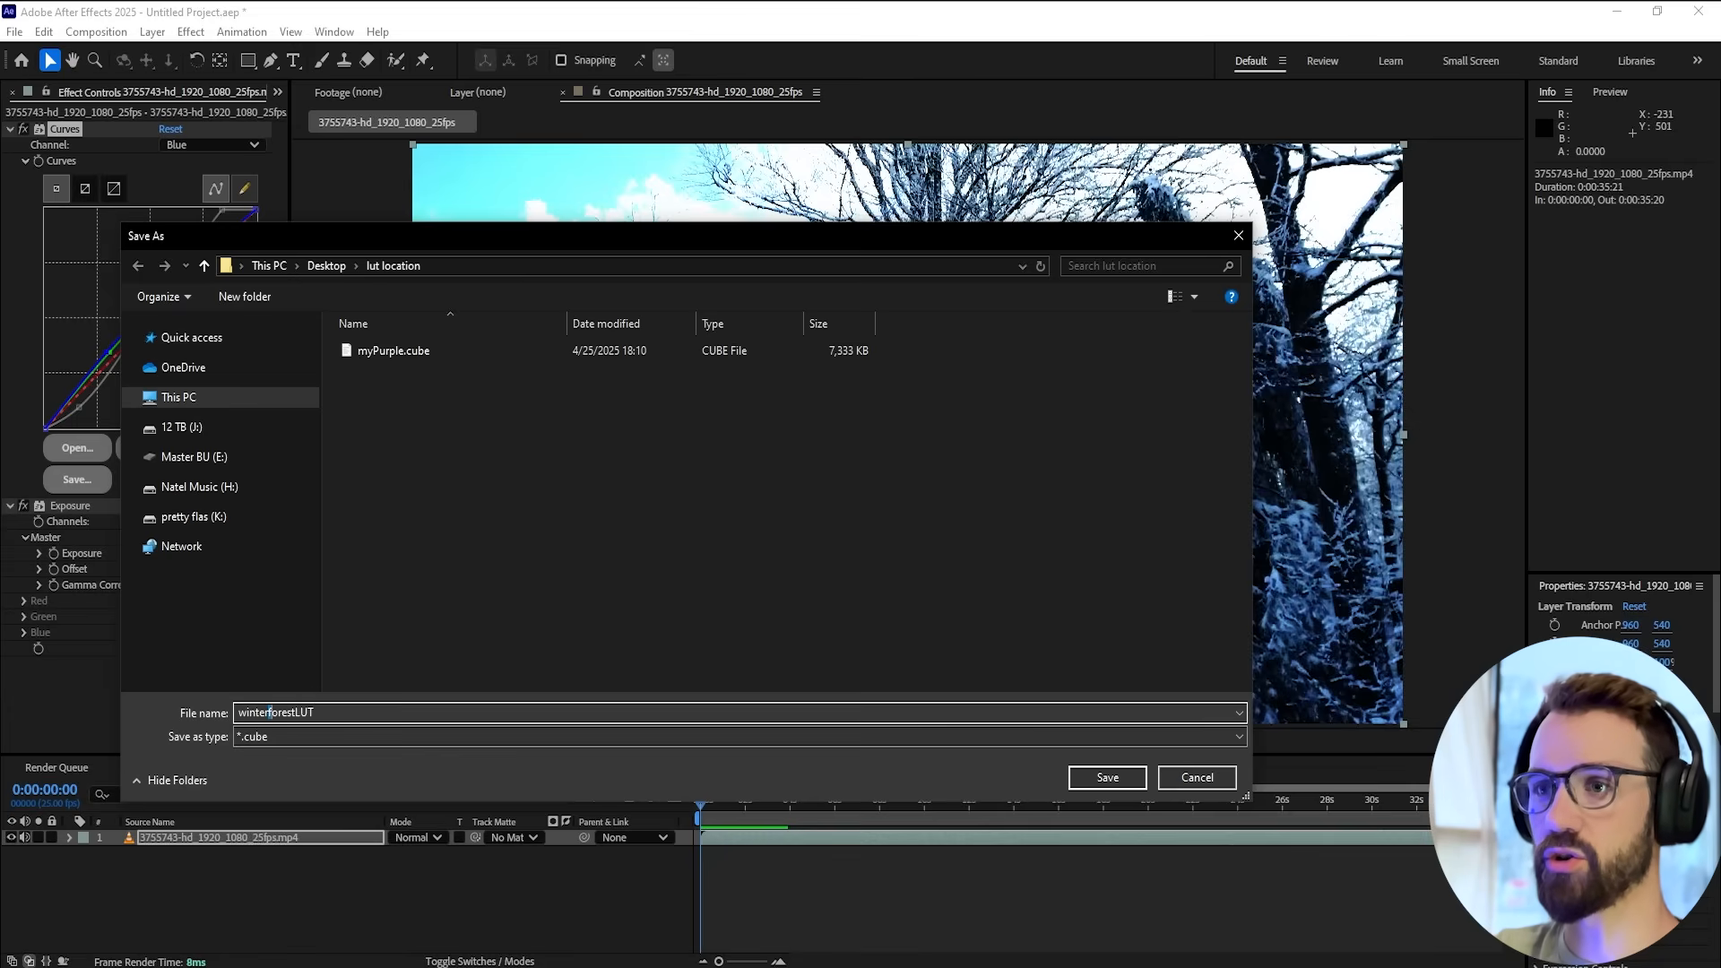
click(1106, 776)
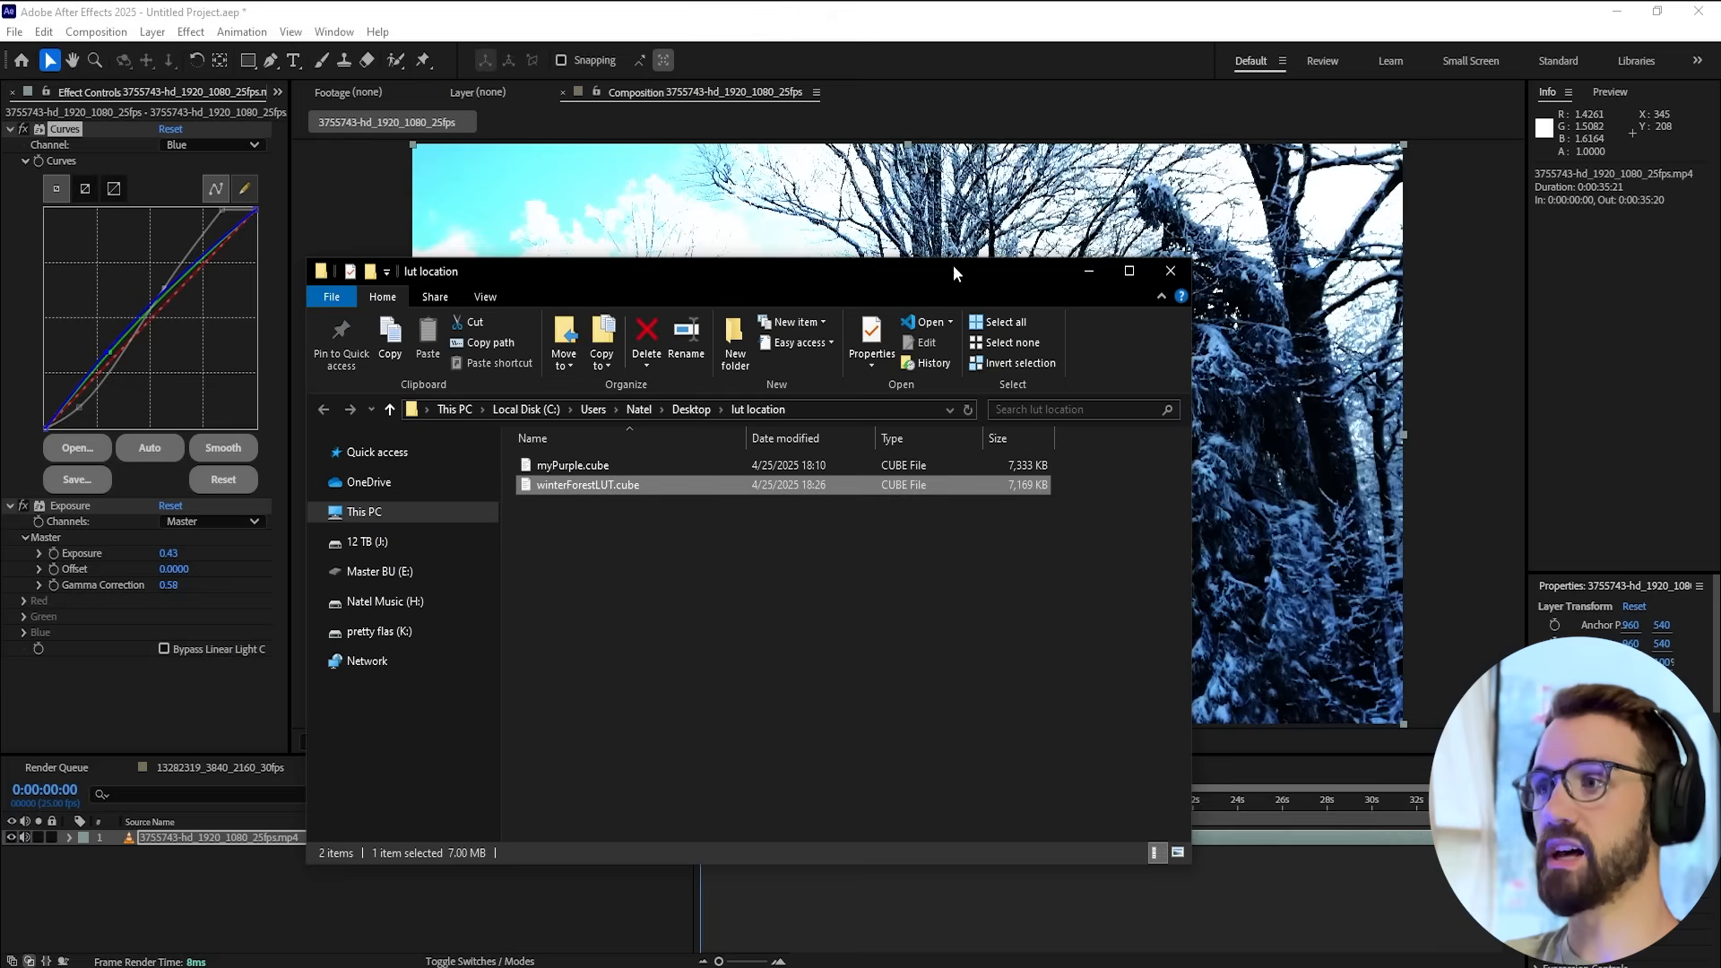
Locate the new winterForestLUT.cube file beside myPurple.cube in File Explorer
click(571, 464)
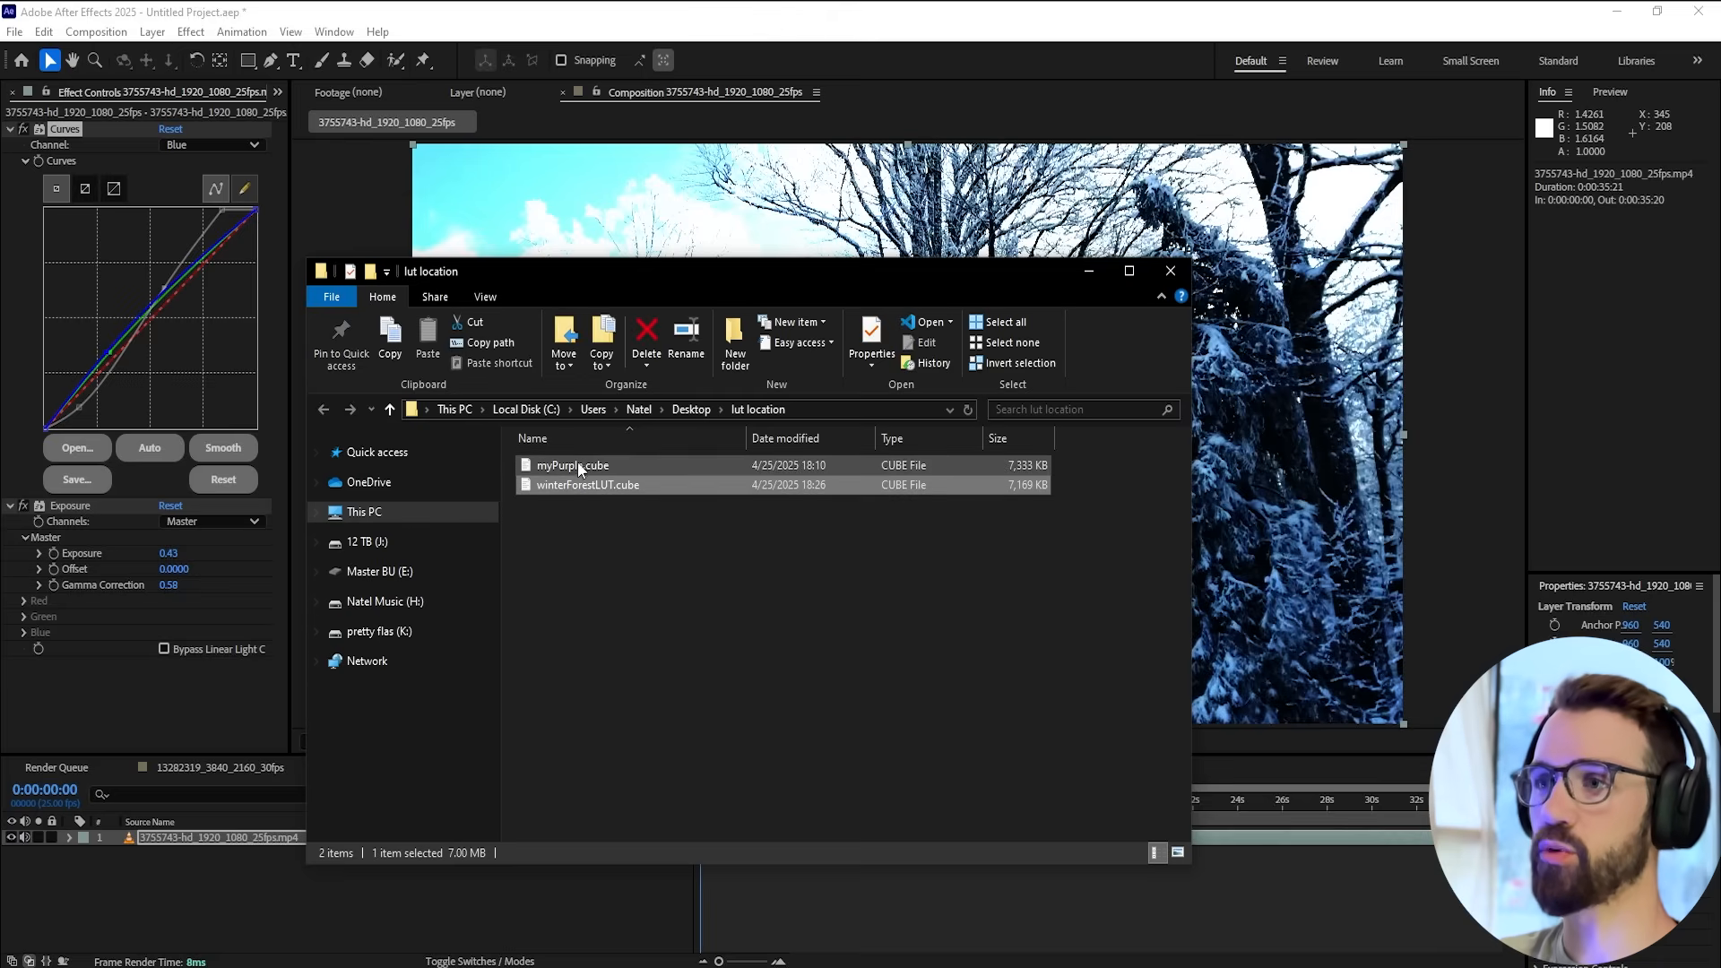
click(588, 484)
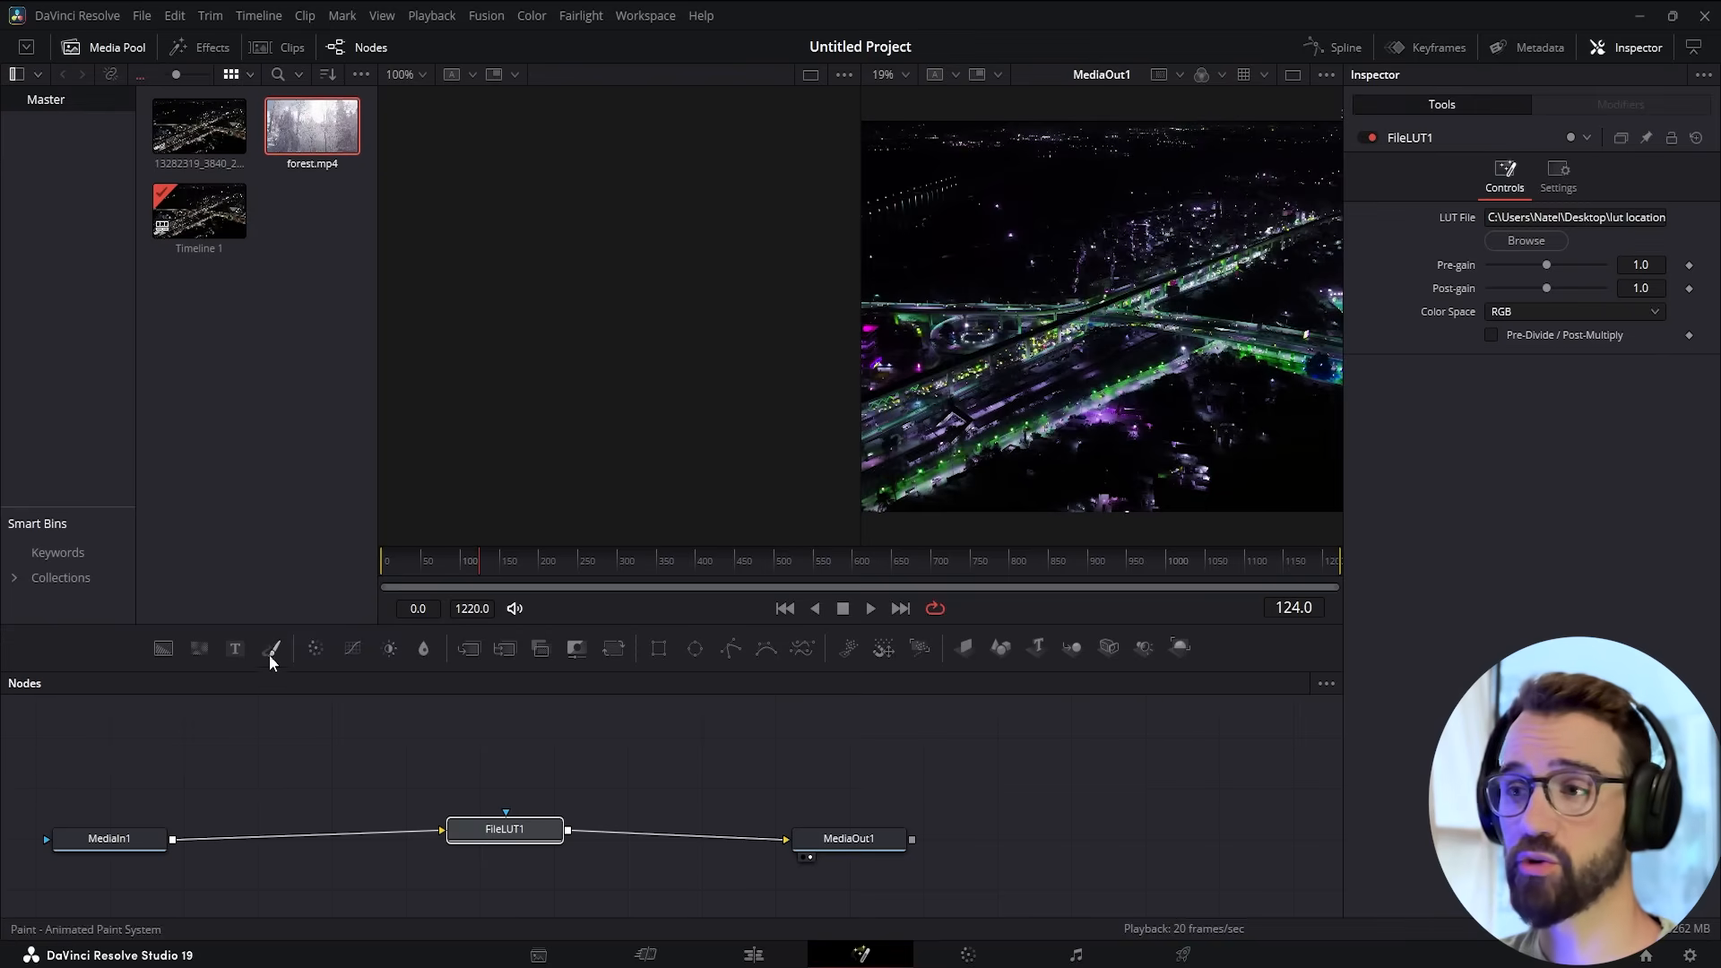
Place forest.mp4 onto Video 1 of Timeline 1 on the Edit page
click(753, 954)
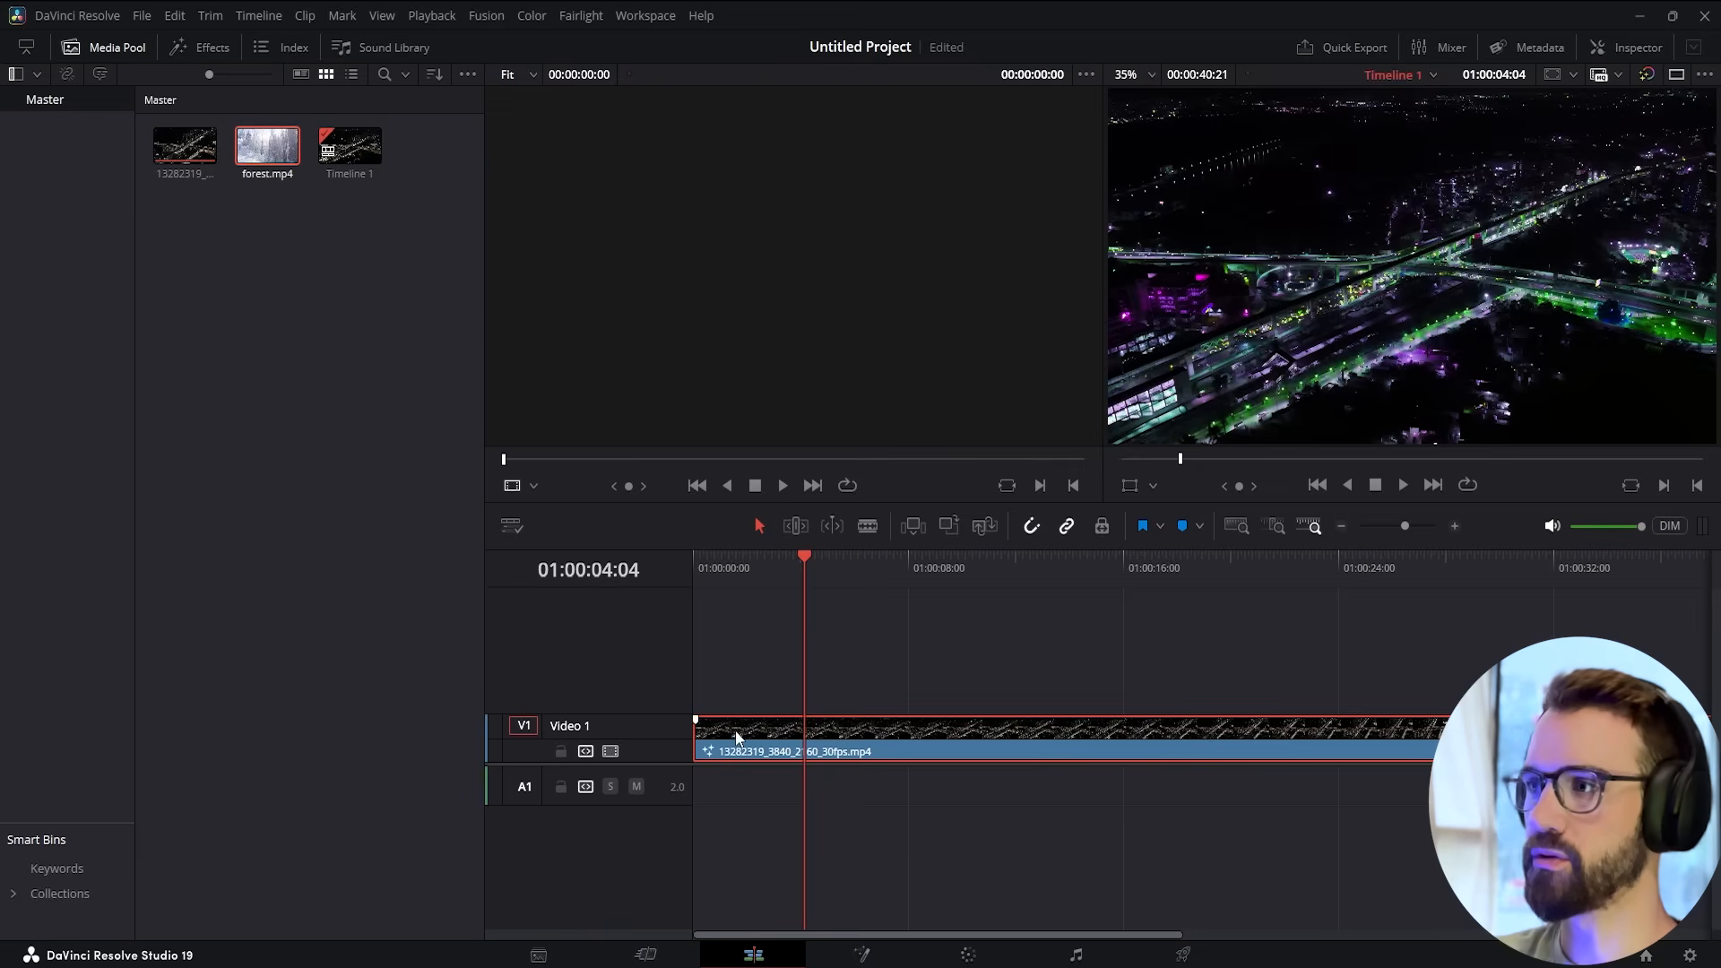
drag(265, 145, 696, 751)
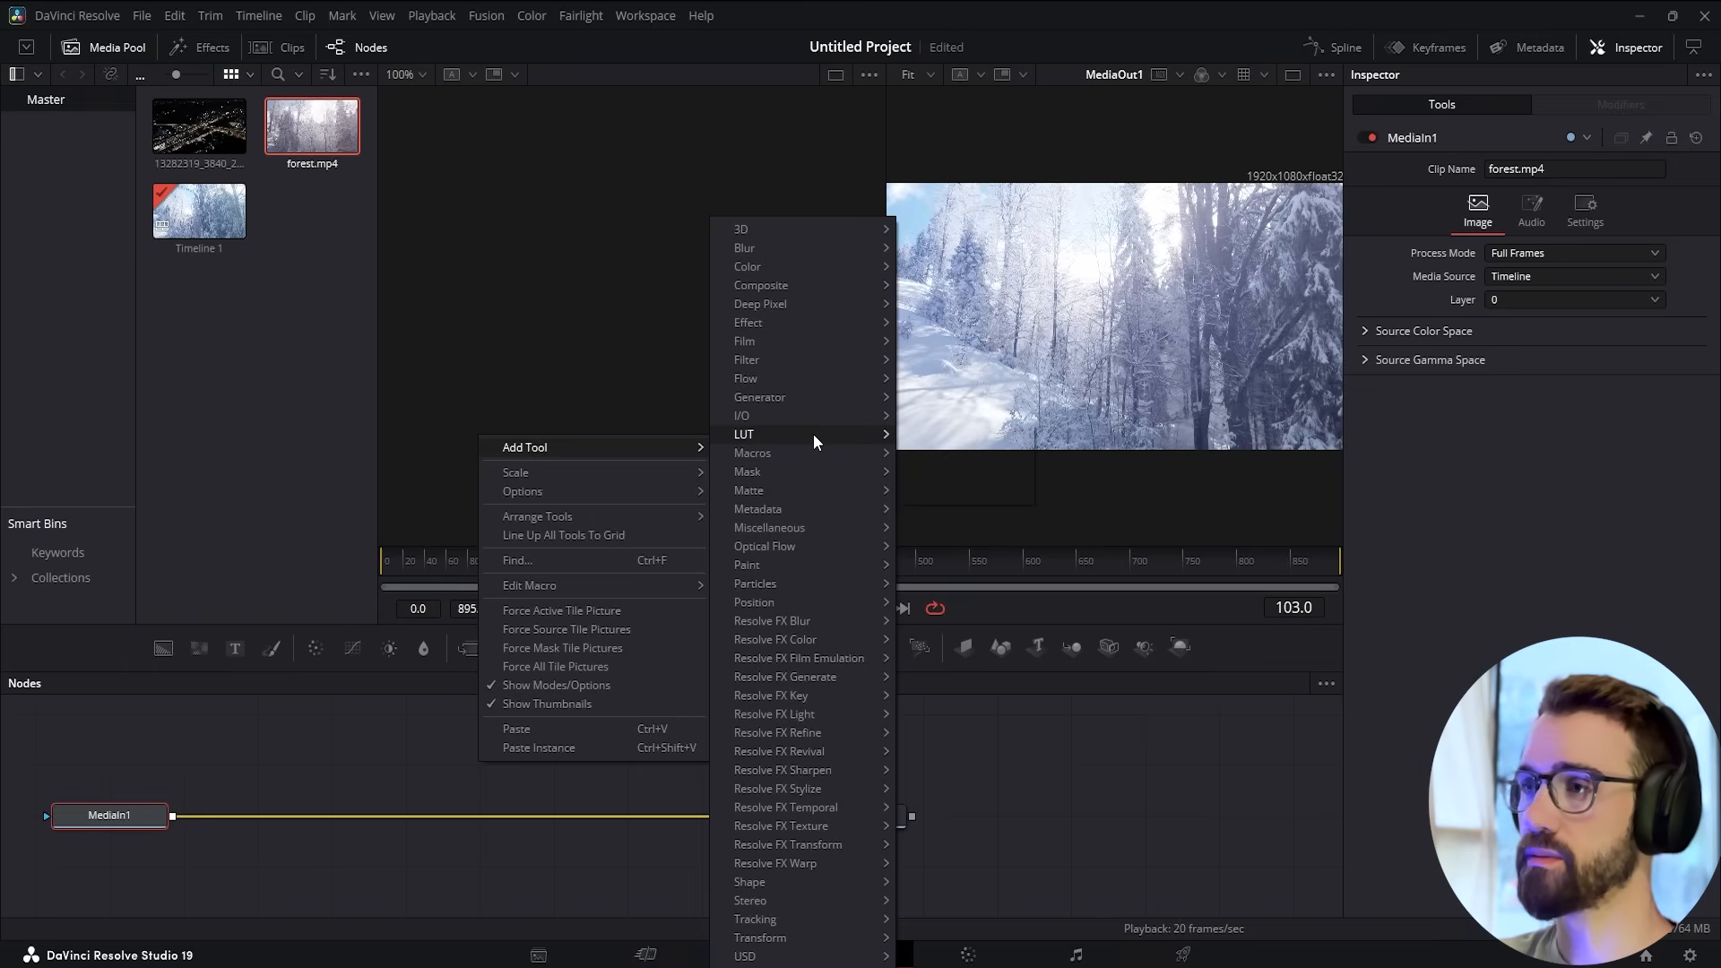
mouse_move(744, 434)
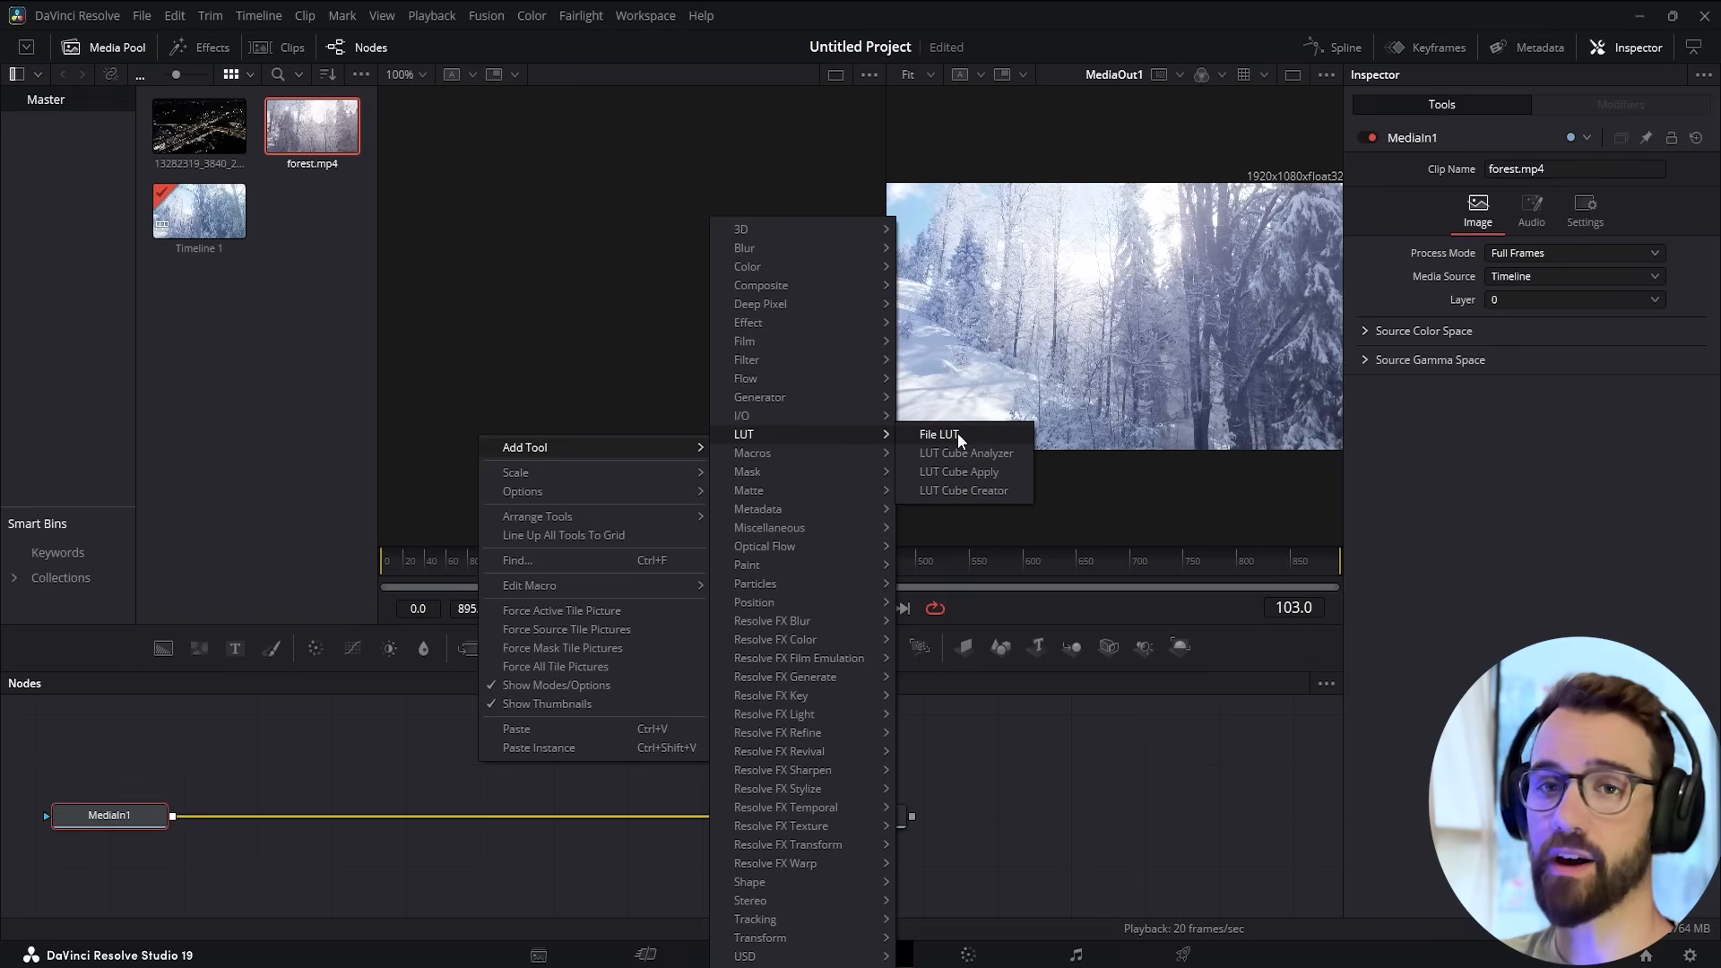
Add a FileLUT node and wire MediaIn1 → FileLUT1 → MediaOut1
click(937, 434)
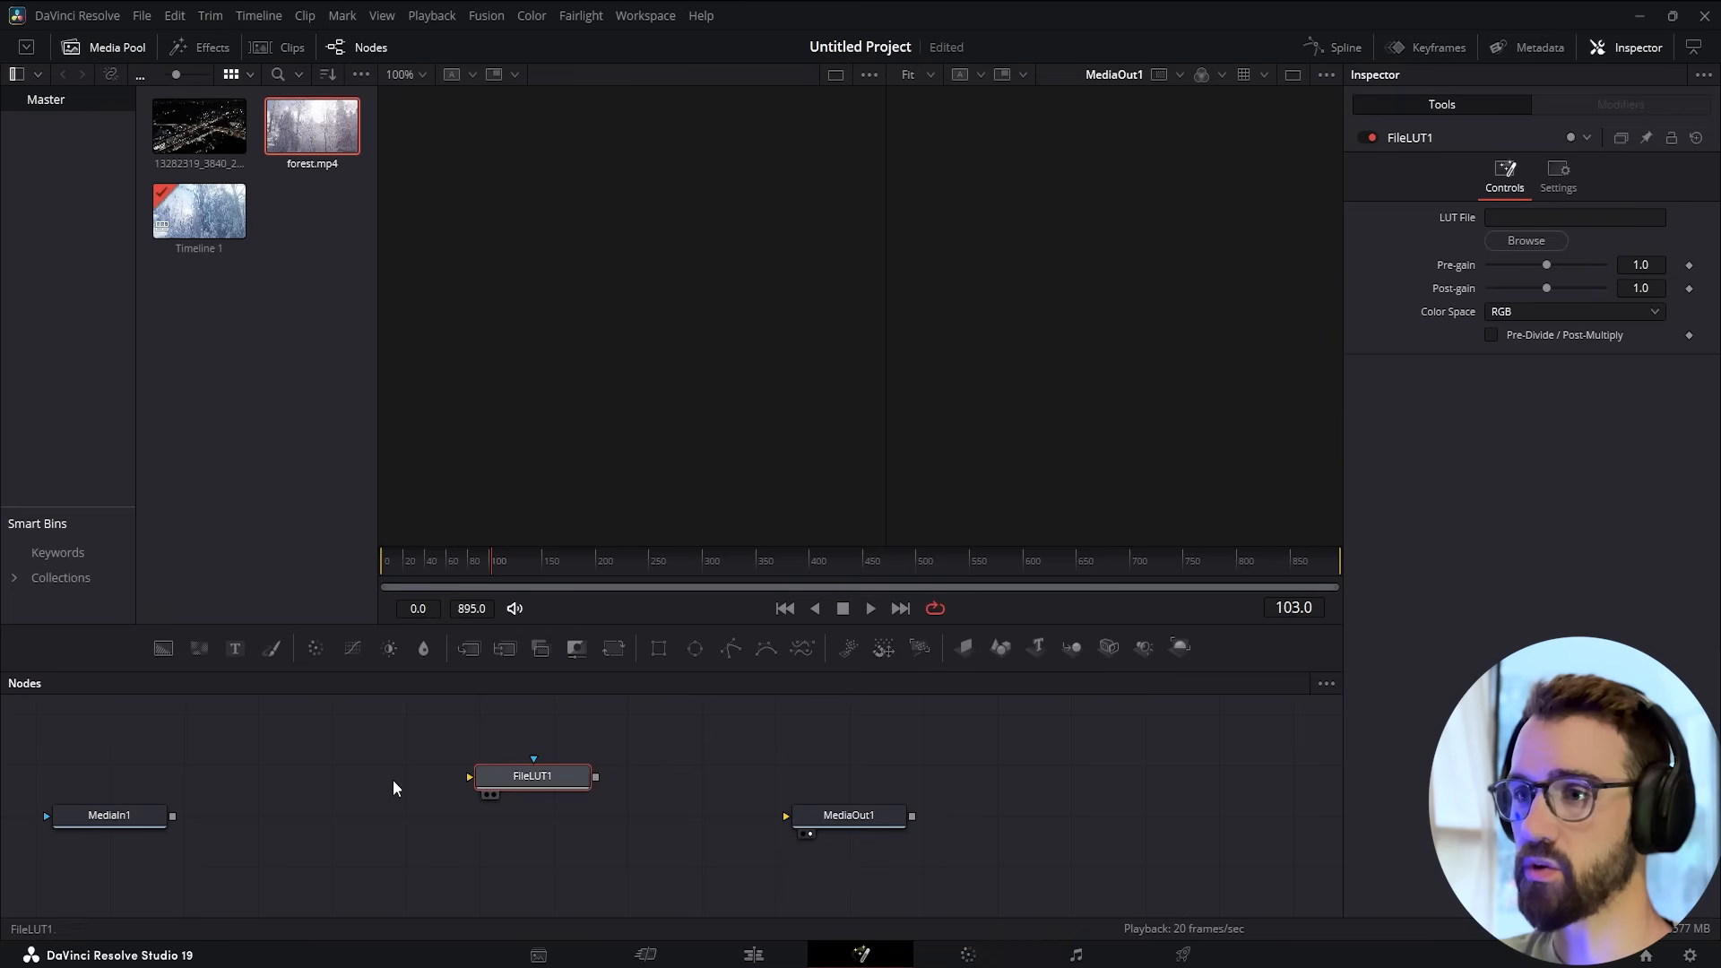
drag(172, 815, 471, 776)
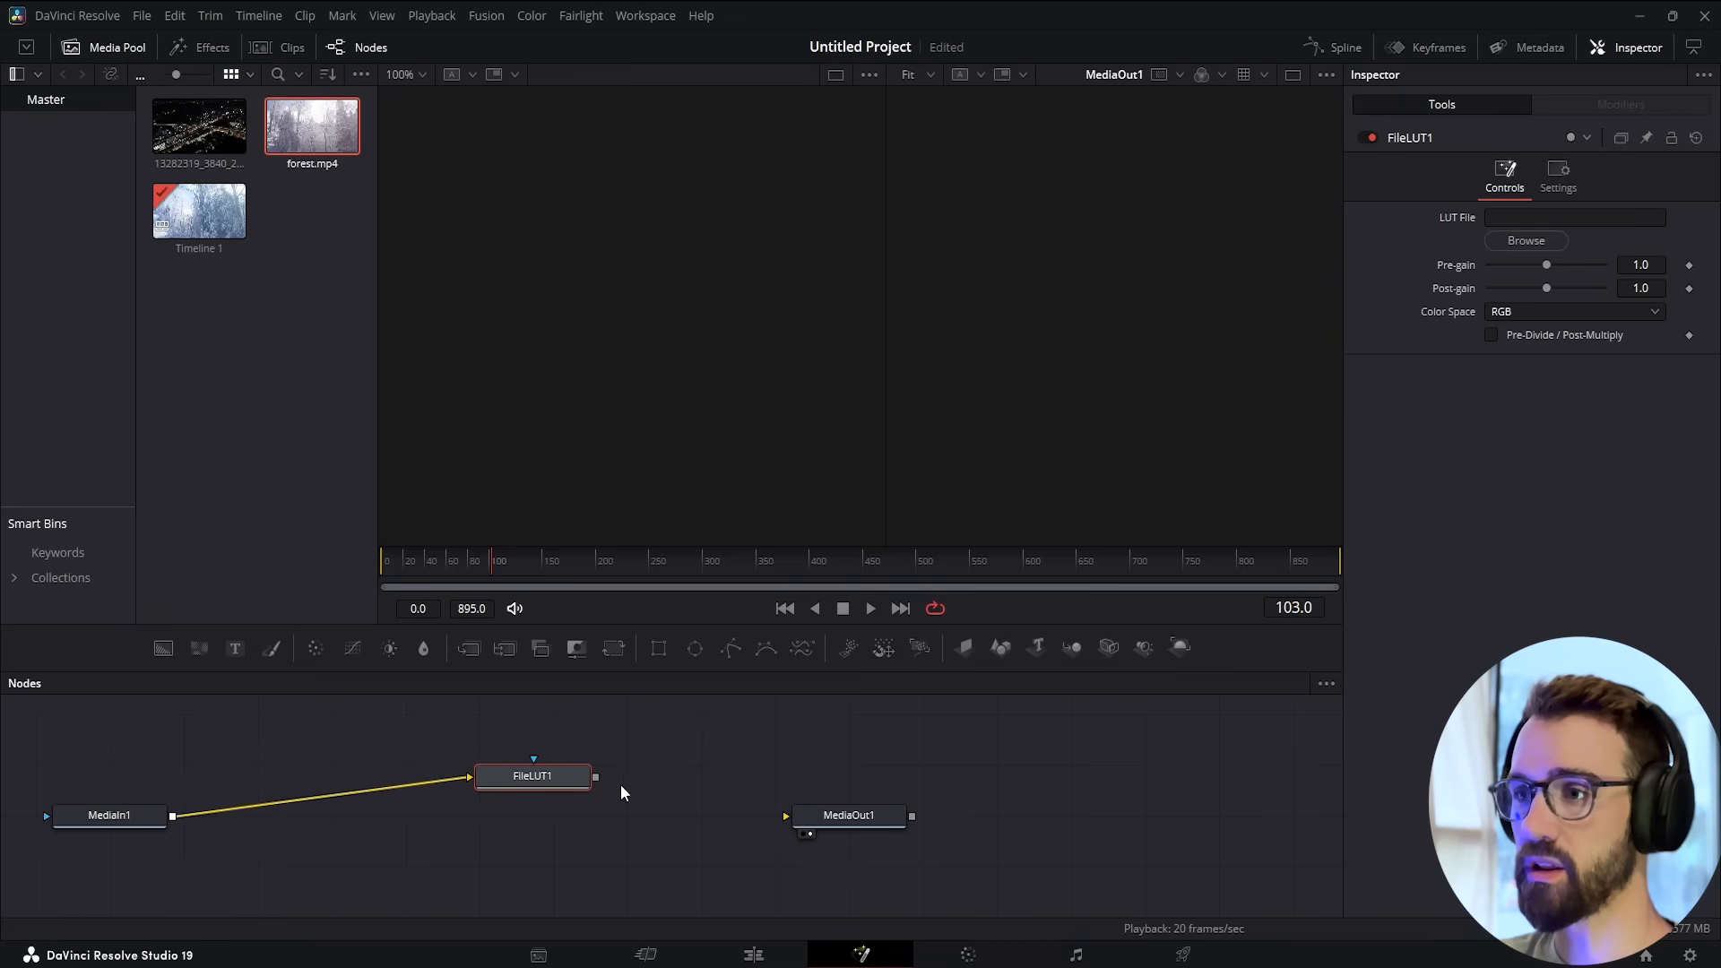
drag(595, 776, 787, 815)
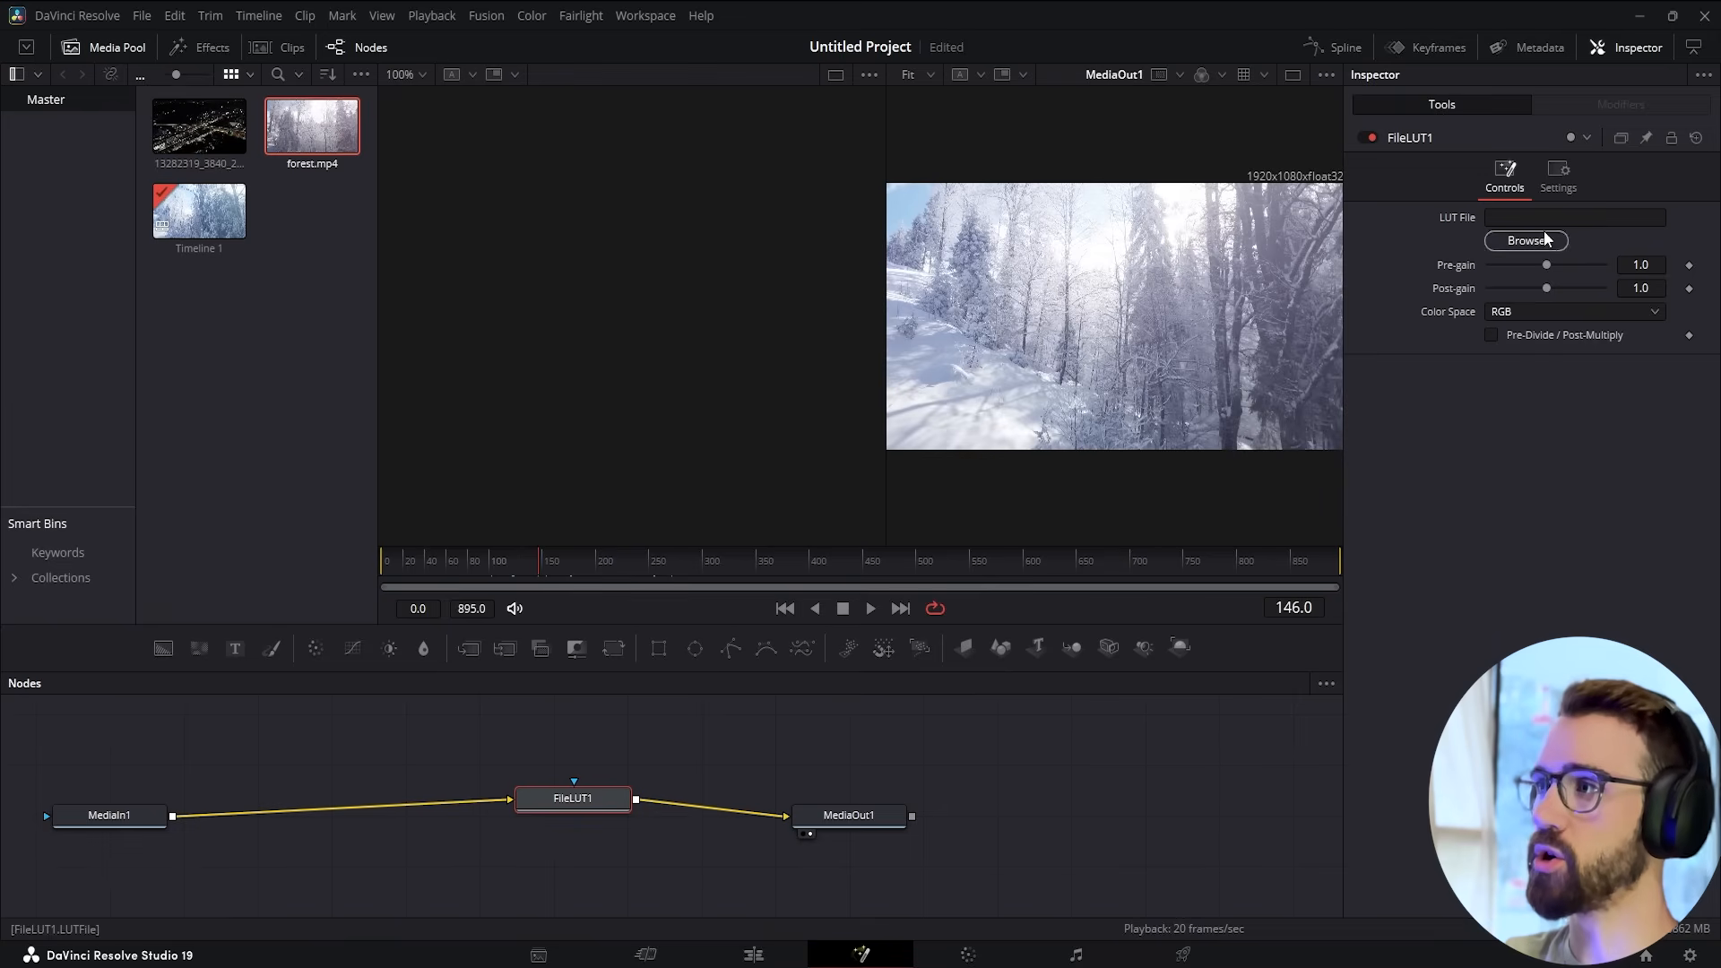
Load winterForestLUT.cube into the FileLUT node and preview the cold blue result
click(1574, 216)
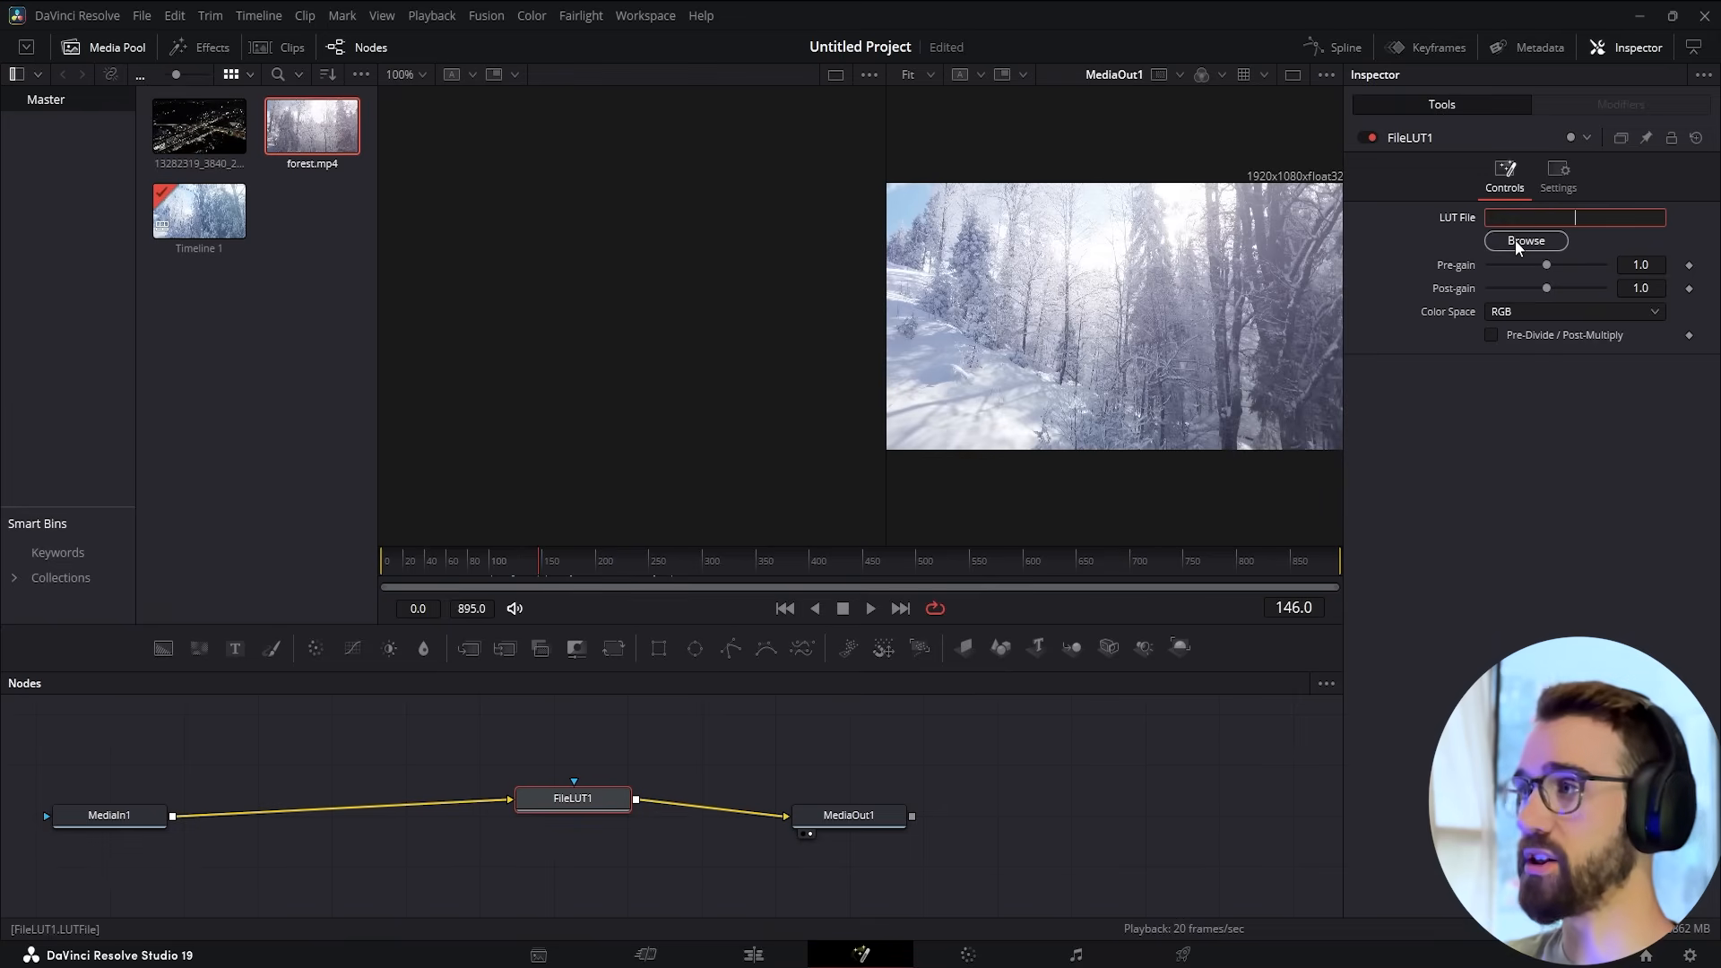
click(1524, 241)
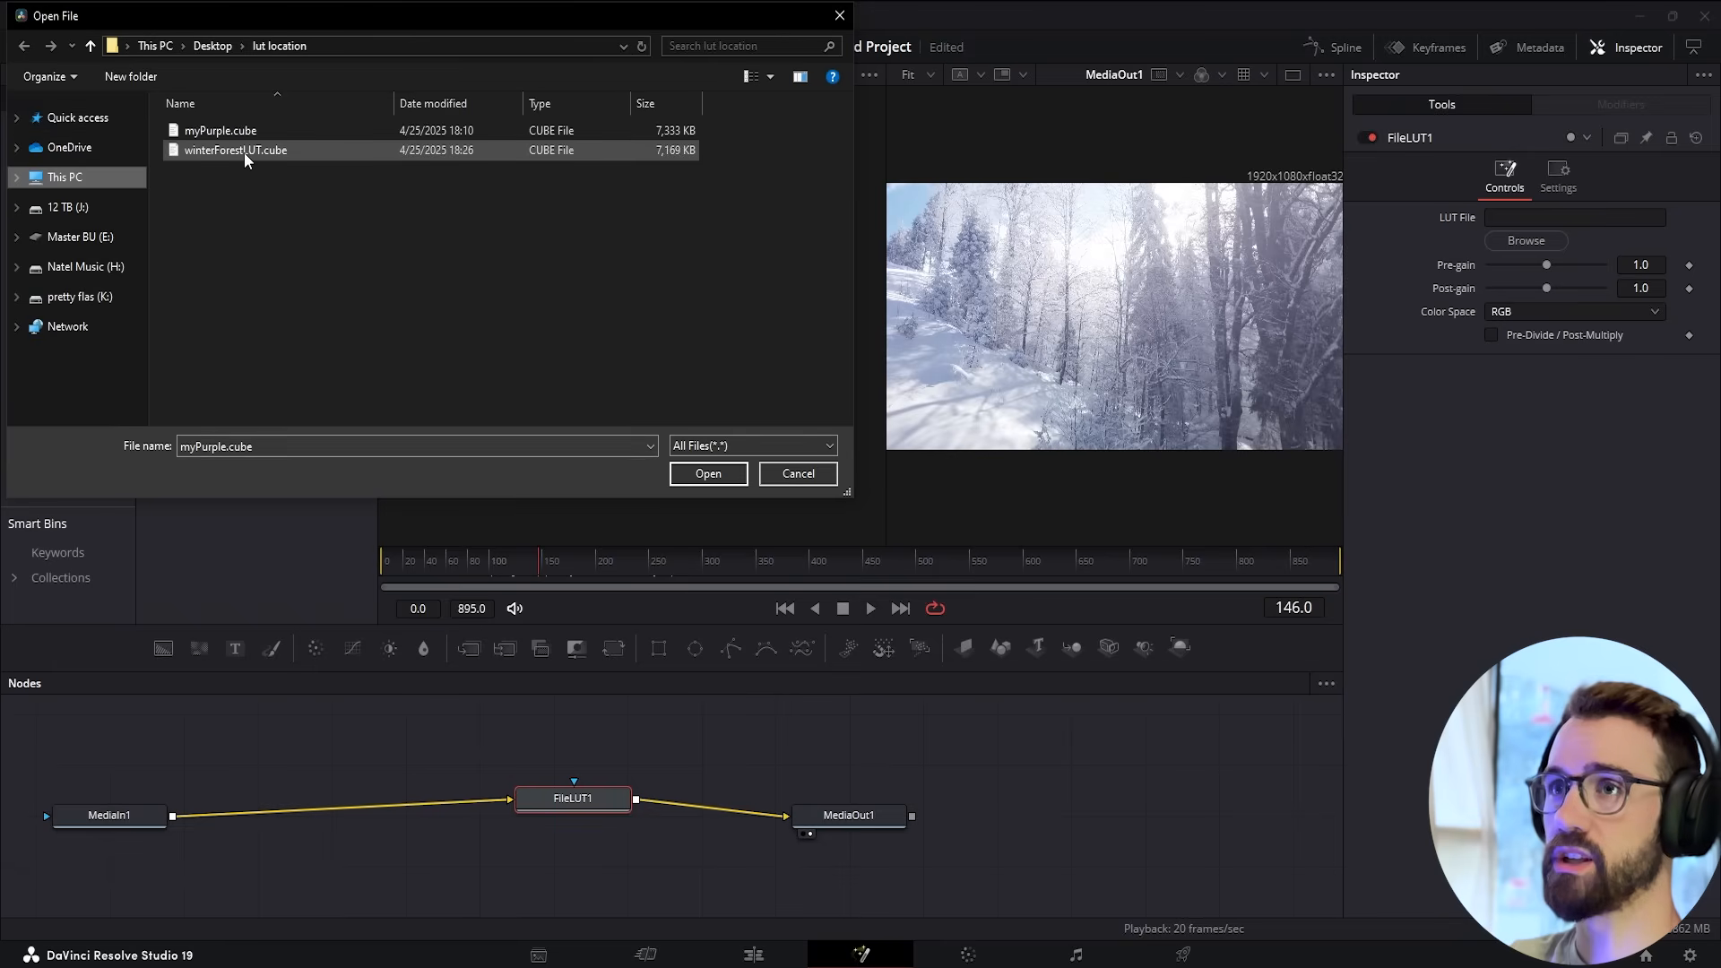
click(706, 473)
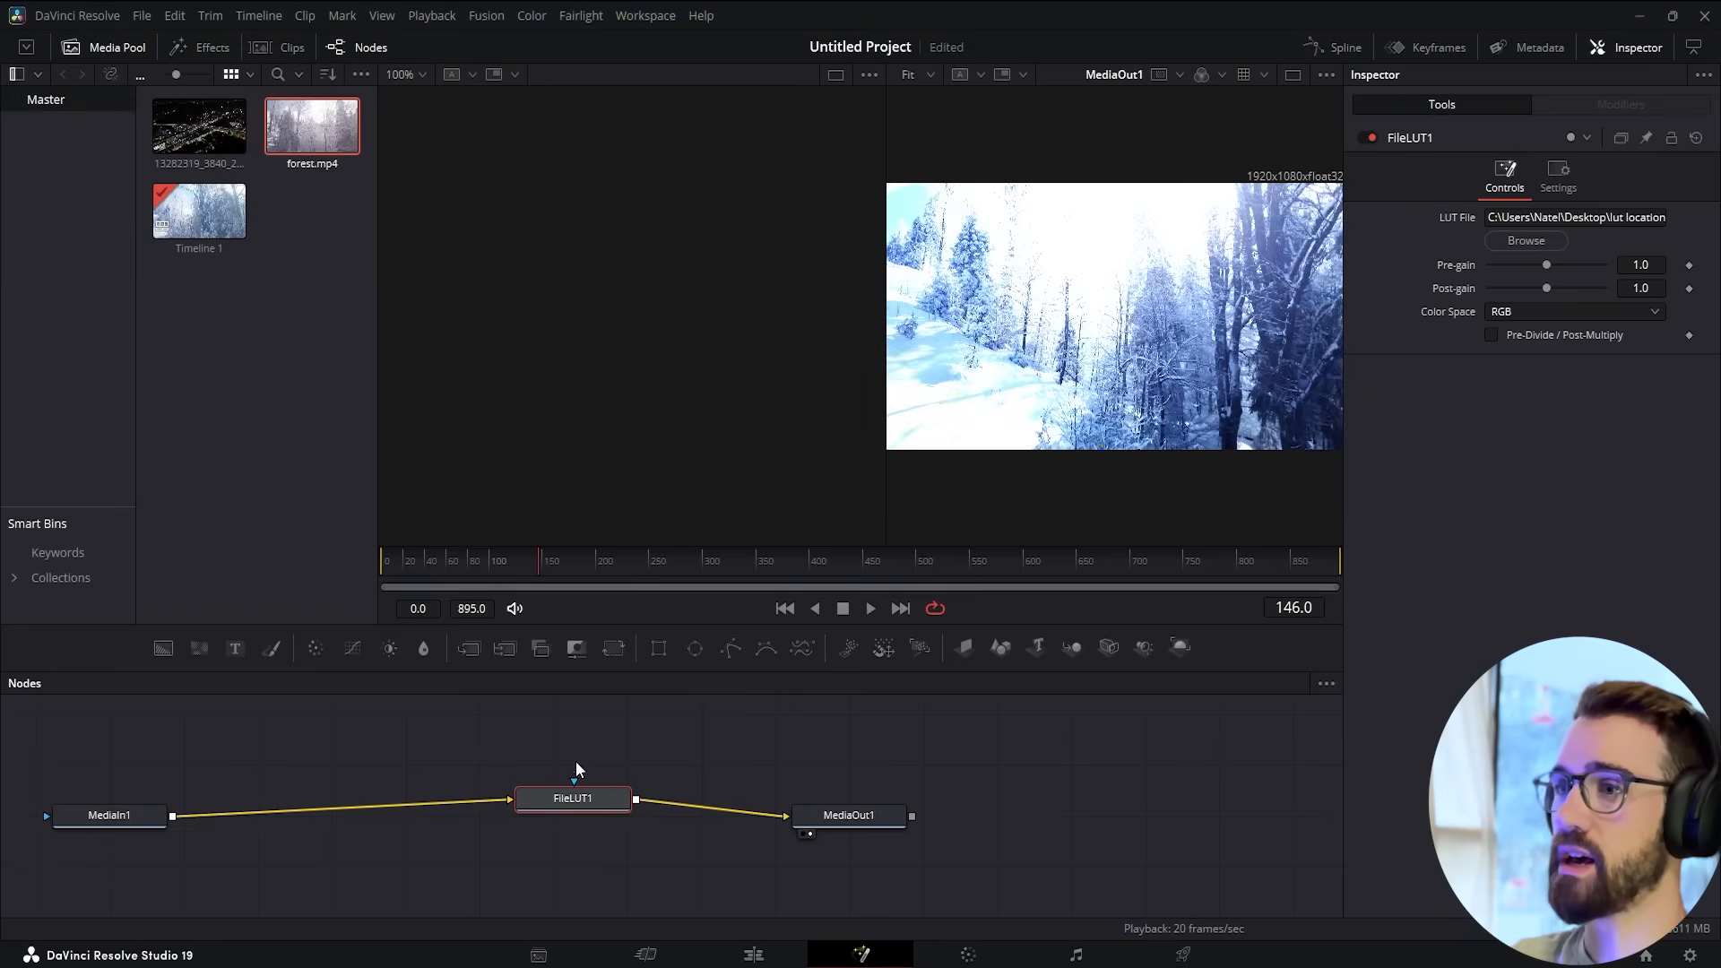
click(868, 607)
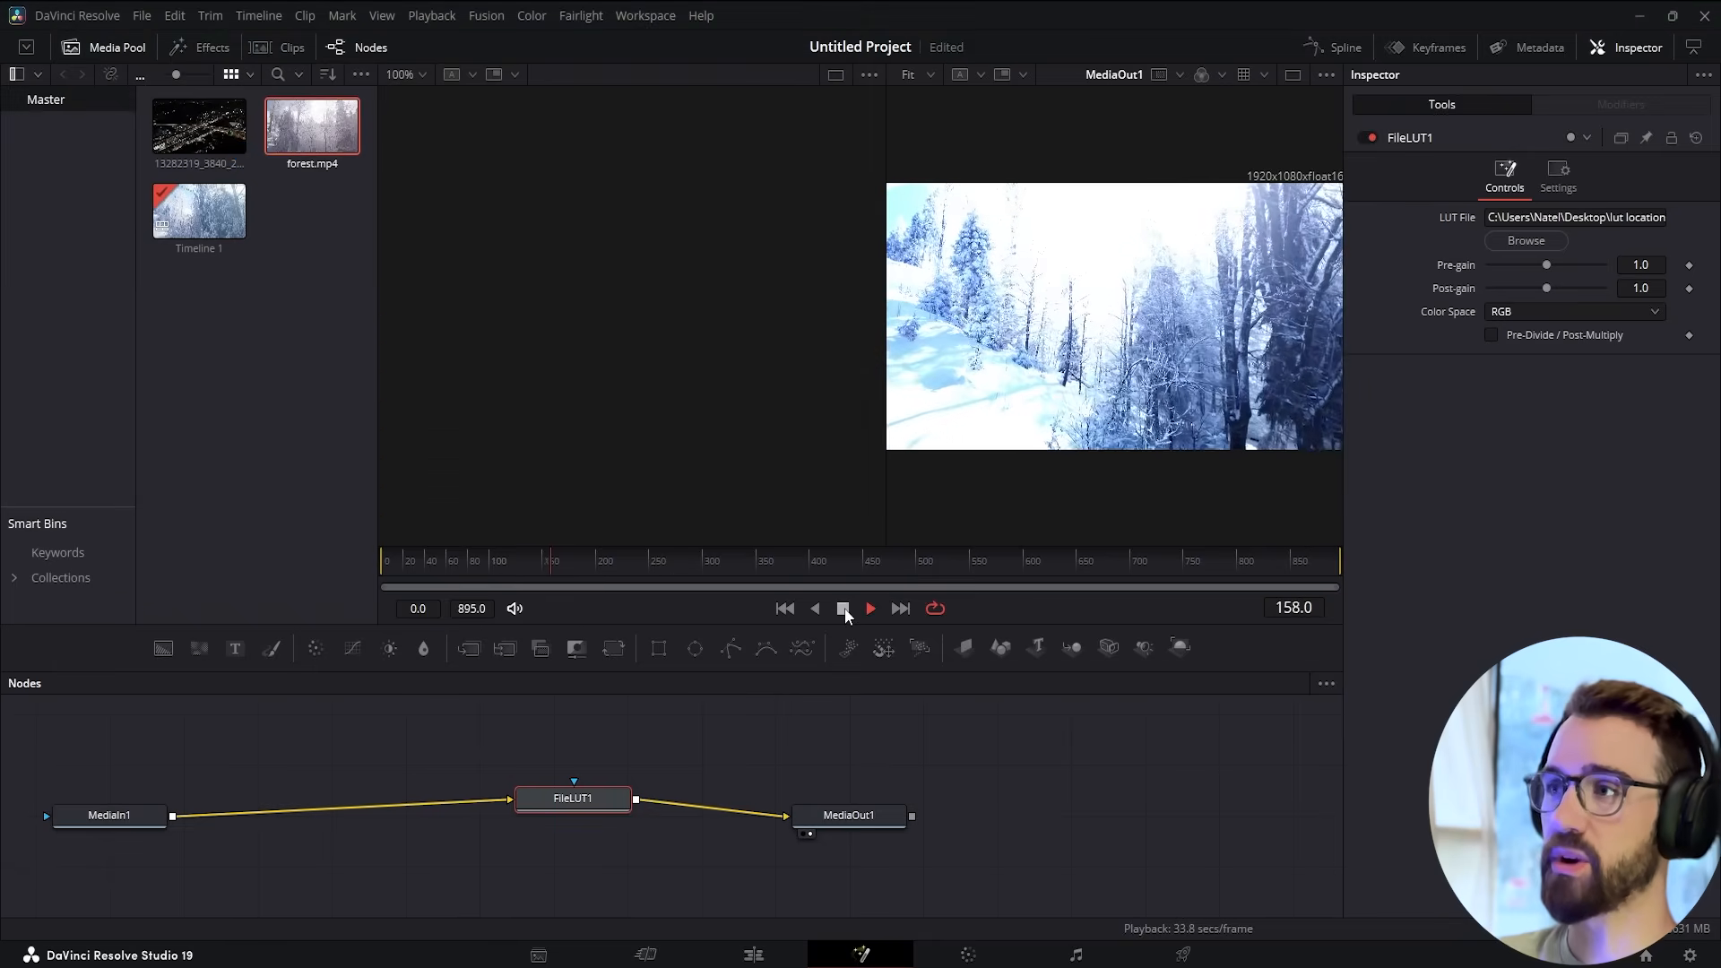
click(869, 607)
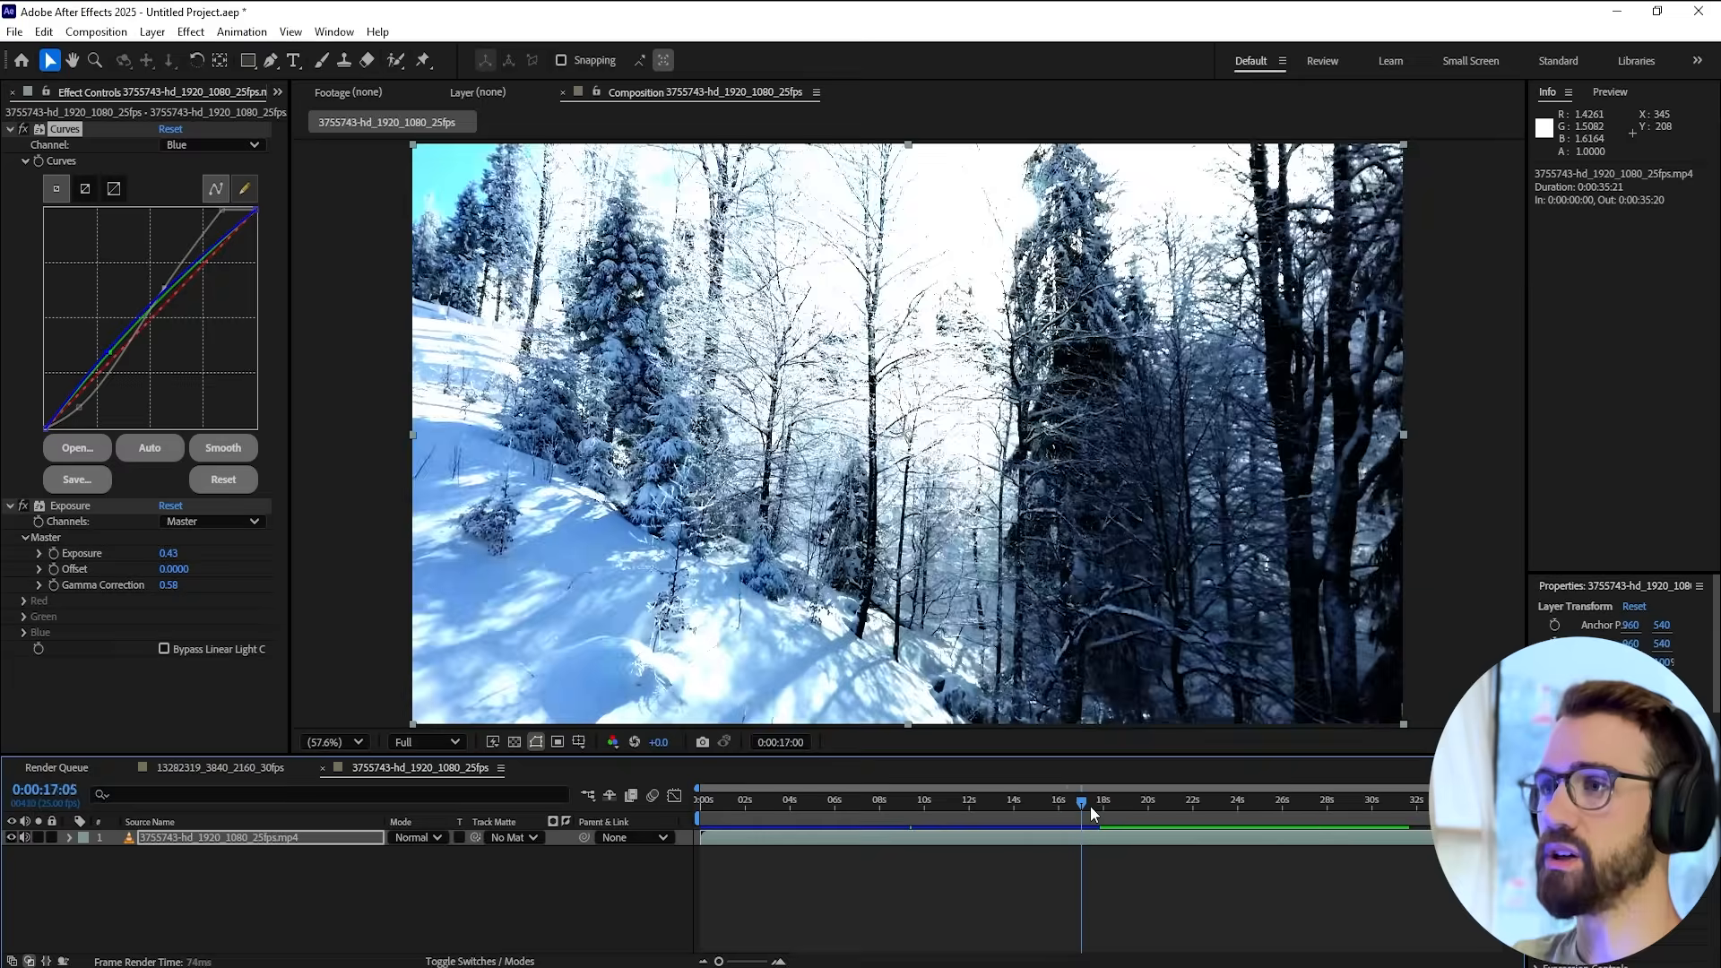
Scrub the After Effects timeline back to around 0:00:02:20 to compare the grade
drag(1081, 824, 750, 824)
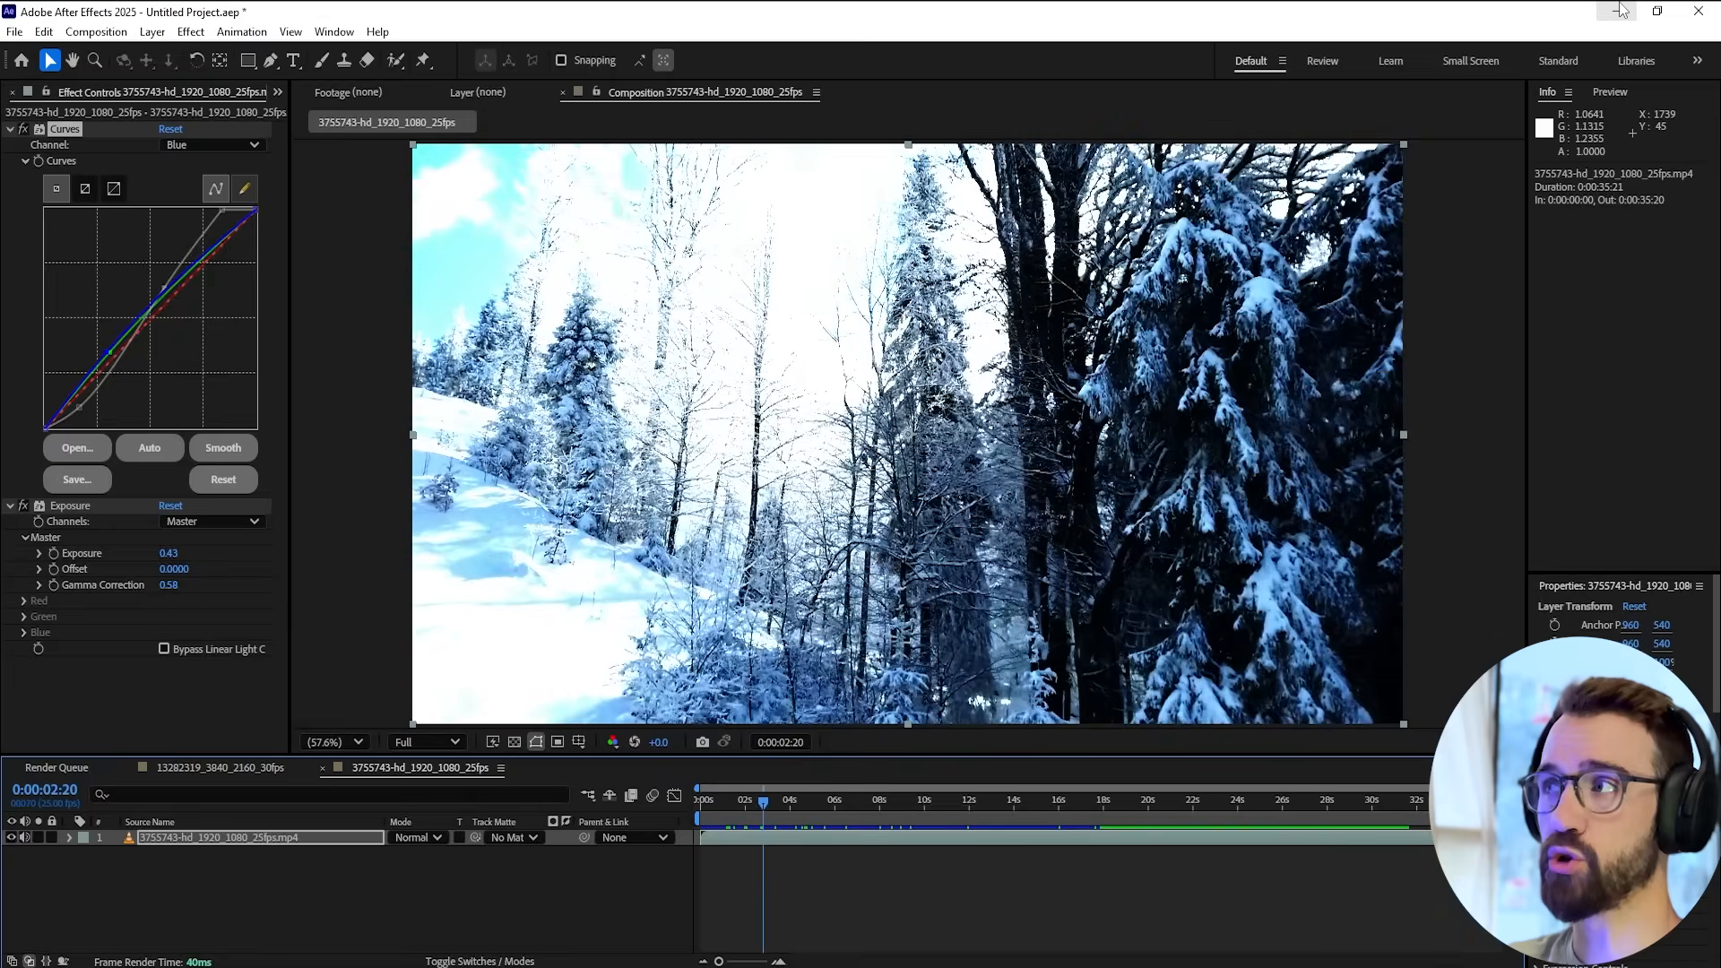
mouse_move(613, 281)
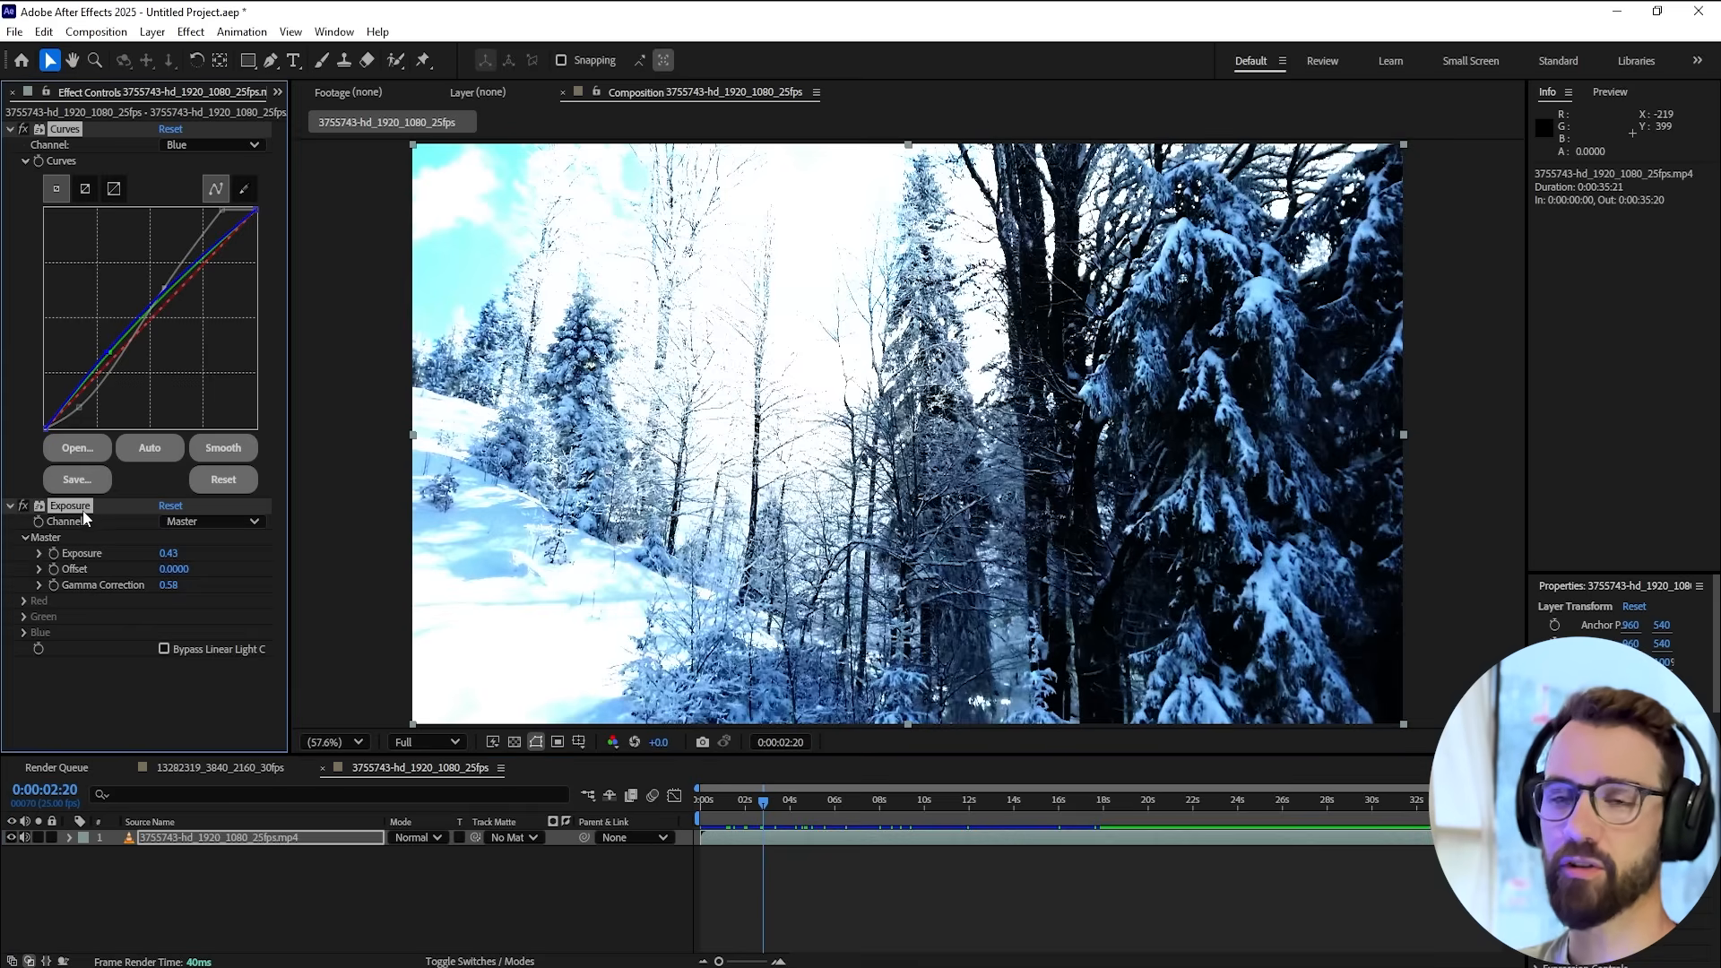
mouse_move(305, 486)
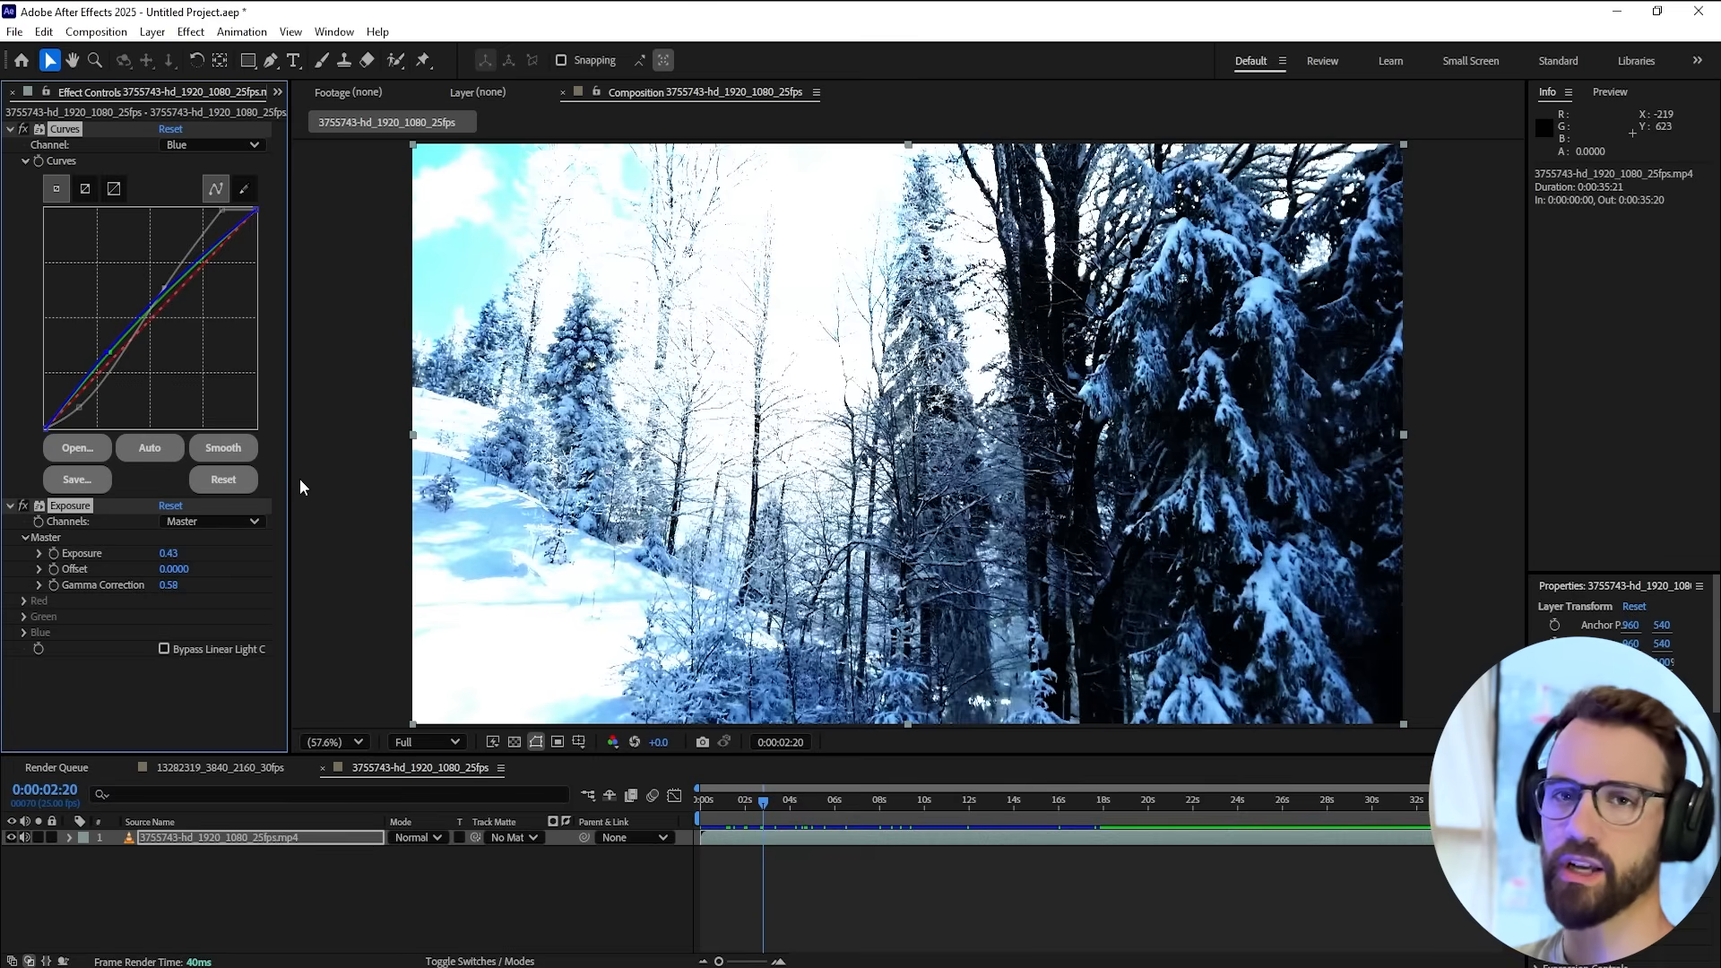
mouse_move(947, 891)
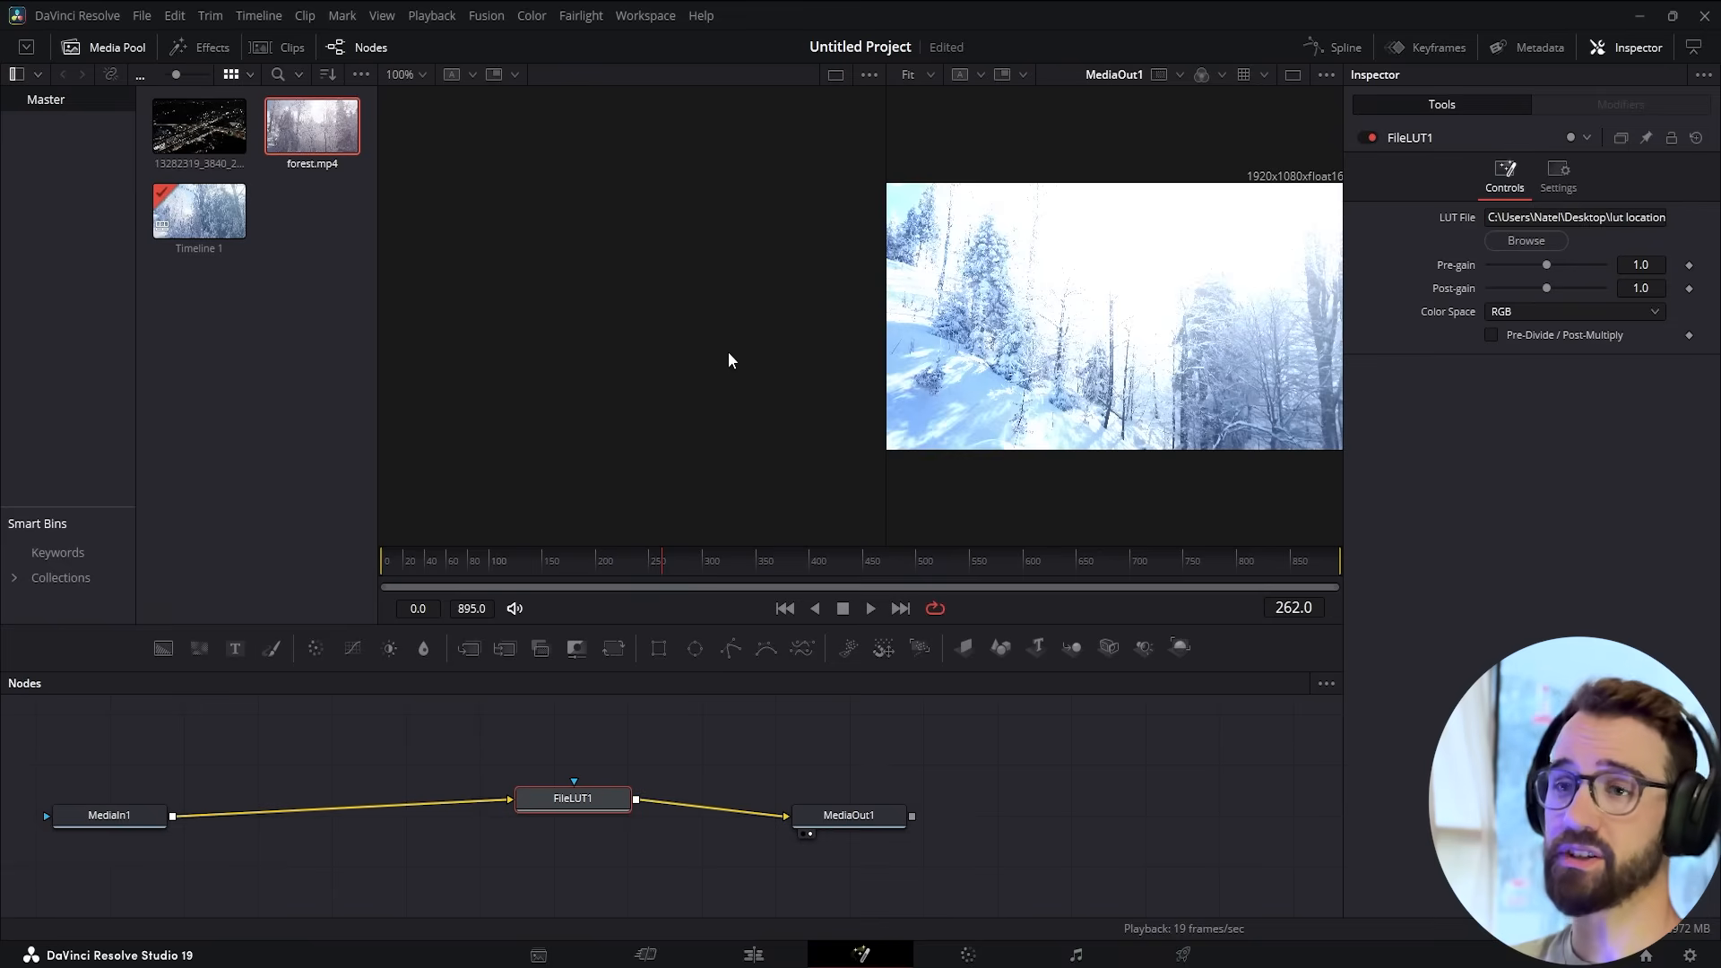
mouse_move(667, 768)
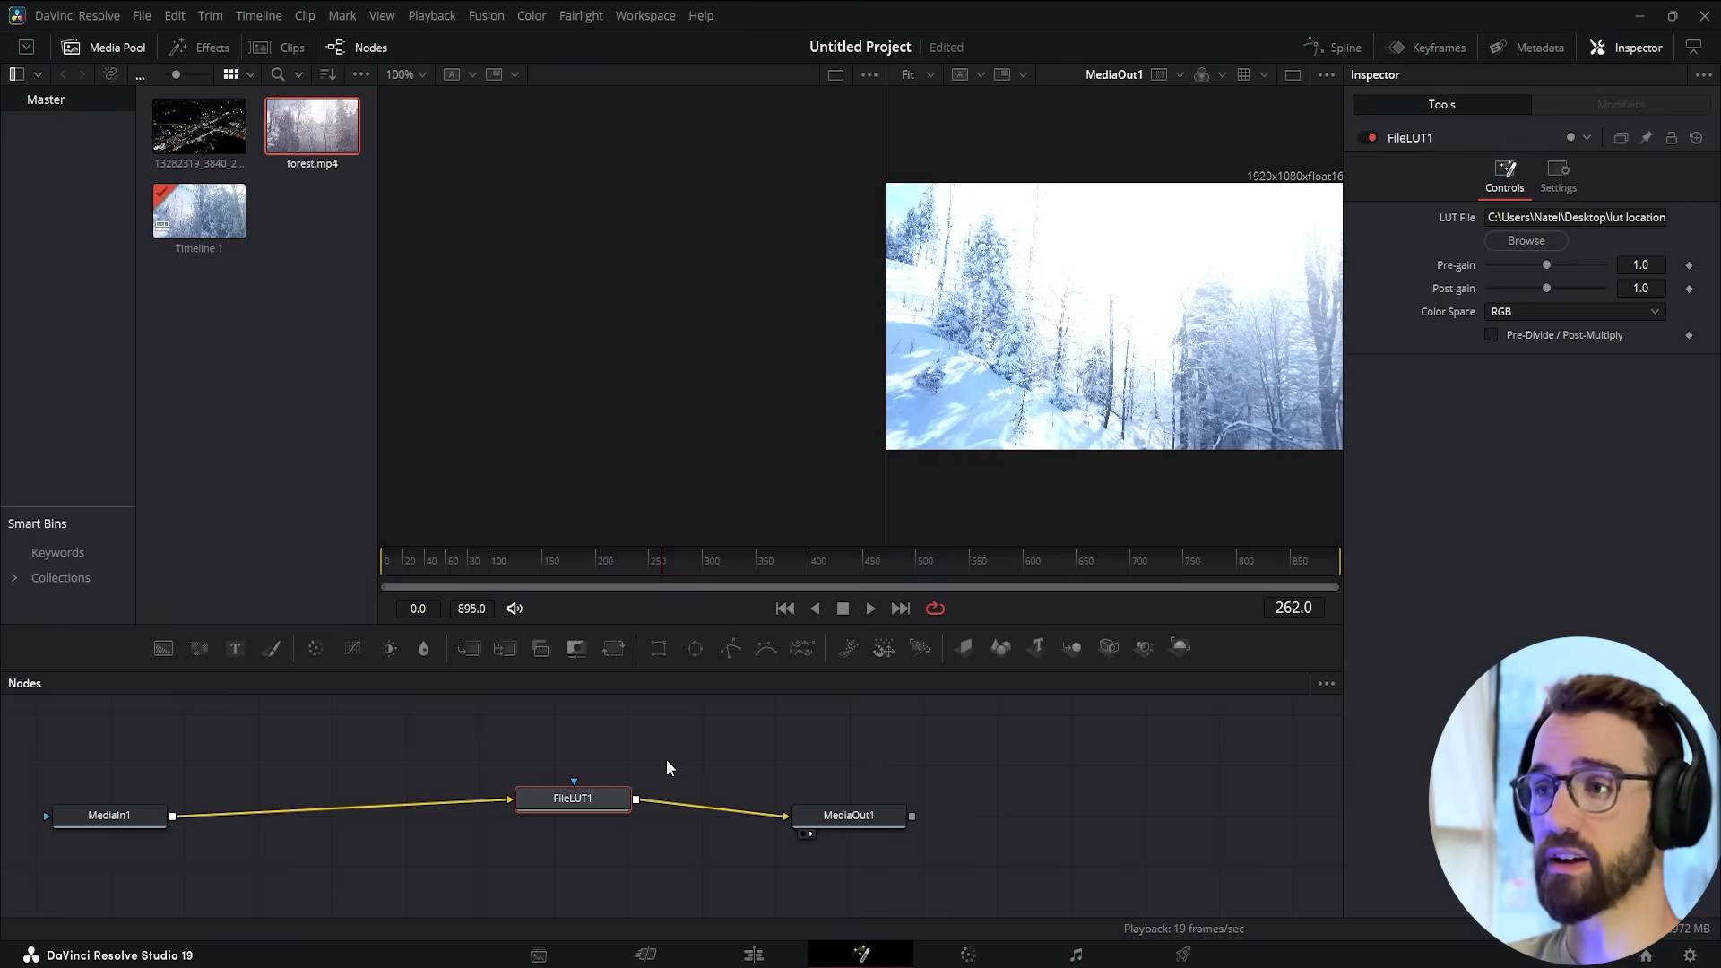
Adjust the Fusion viewer to review the FileLUT1 result on the forest clip
drag(571, 797, 459, 810)
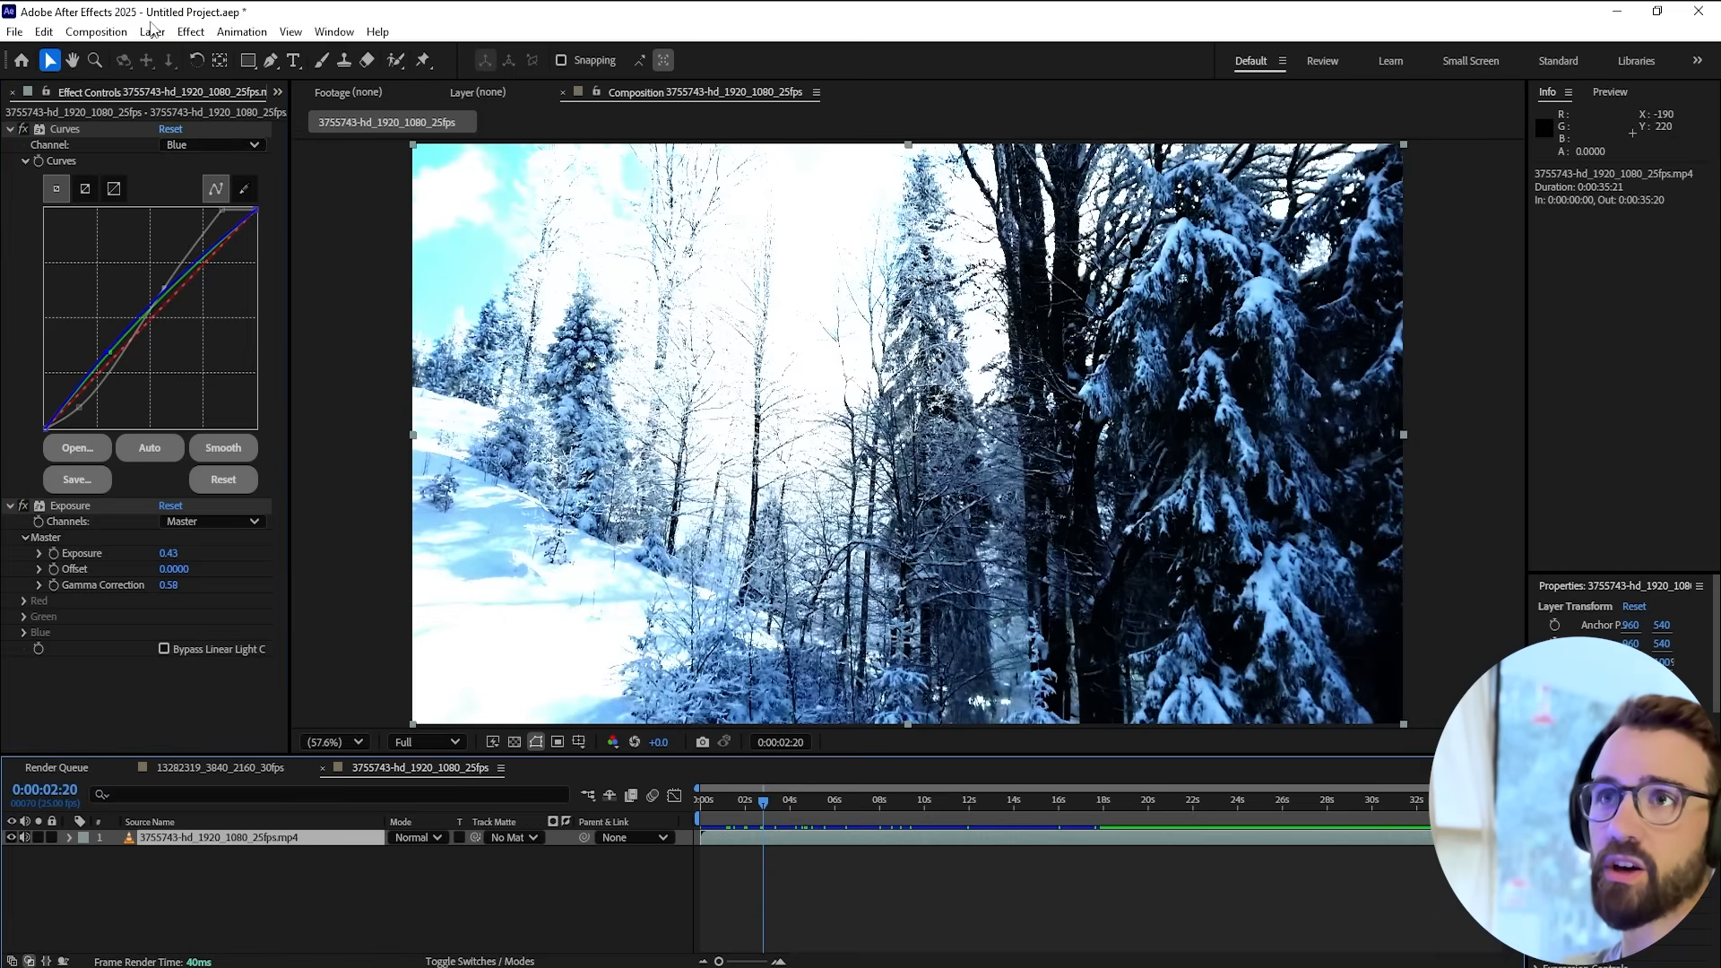
Show the Layer commands with the Export LUT option in After Effects
click(150, 30)
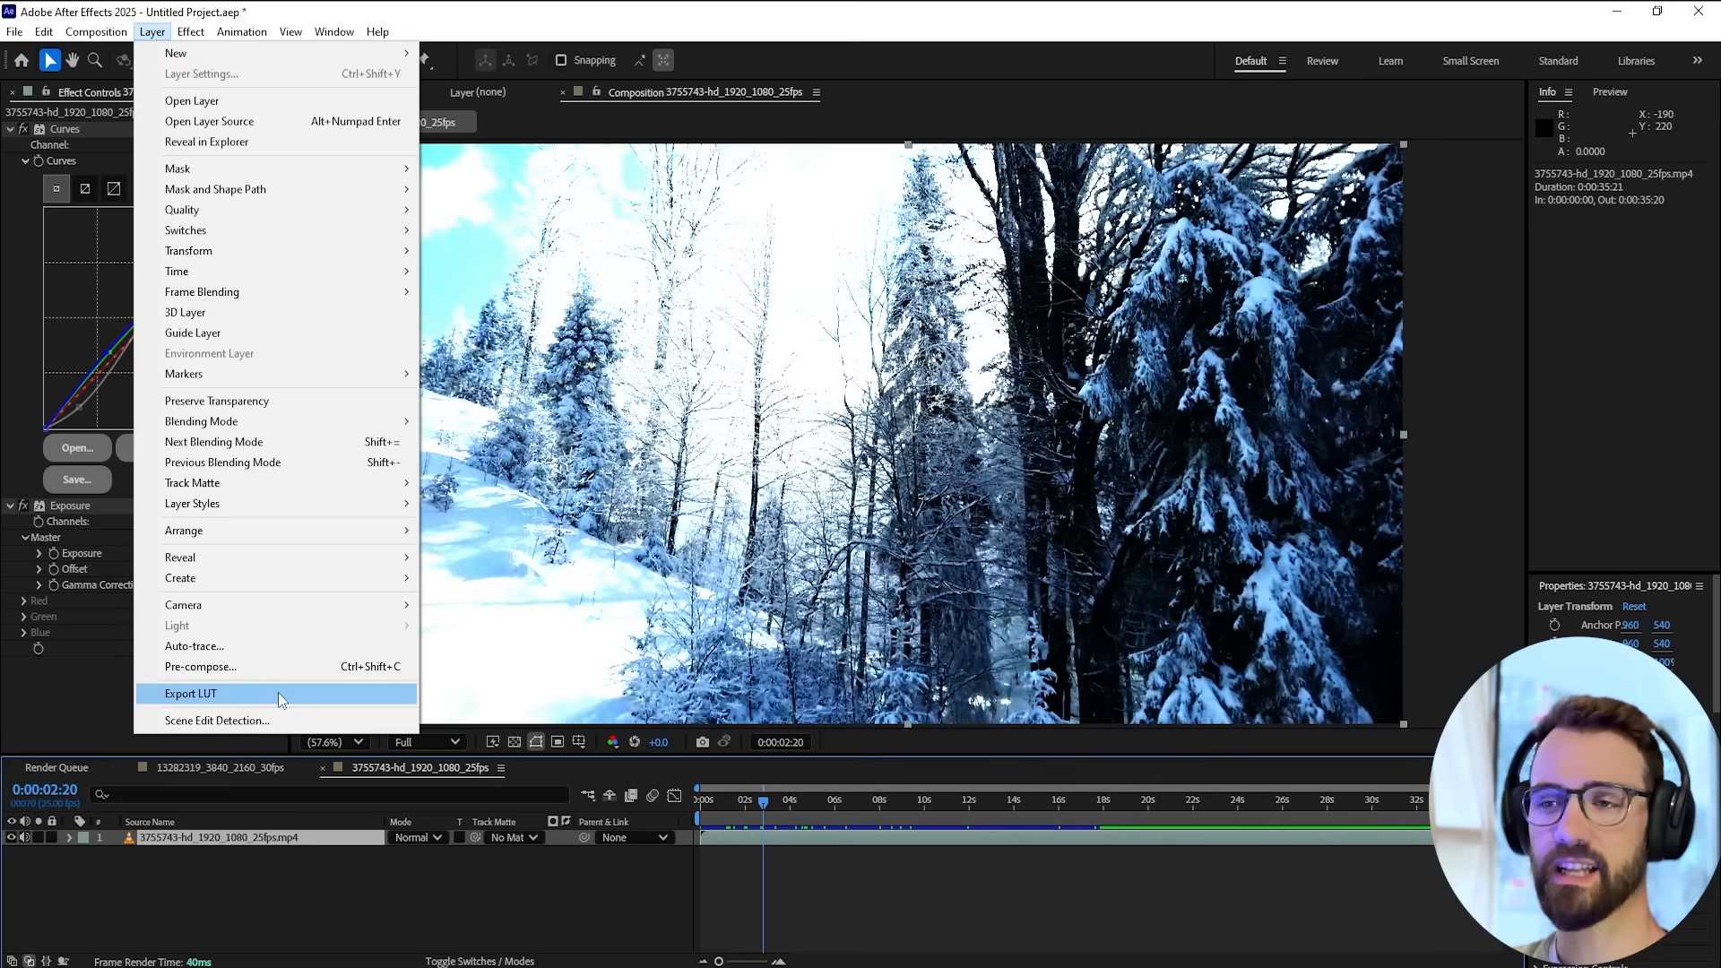